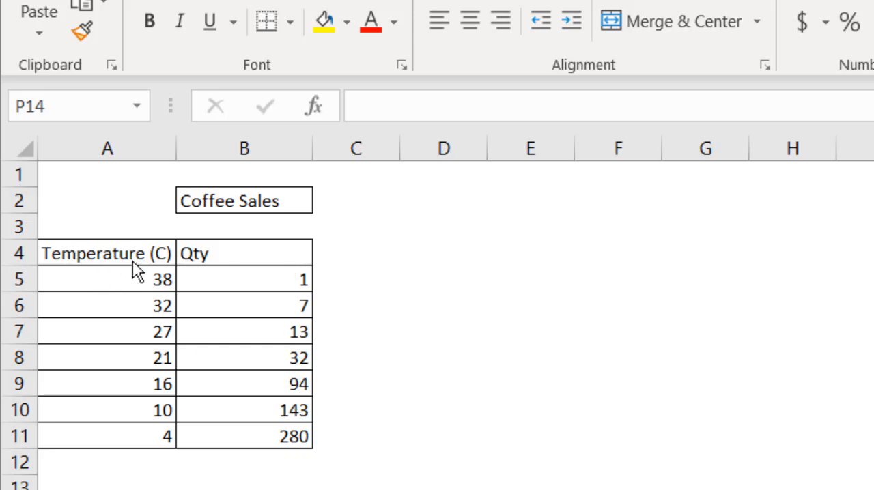
{"action": "mouse_move", "coordinate": [113, 280]}
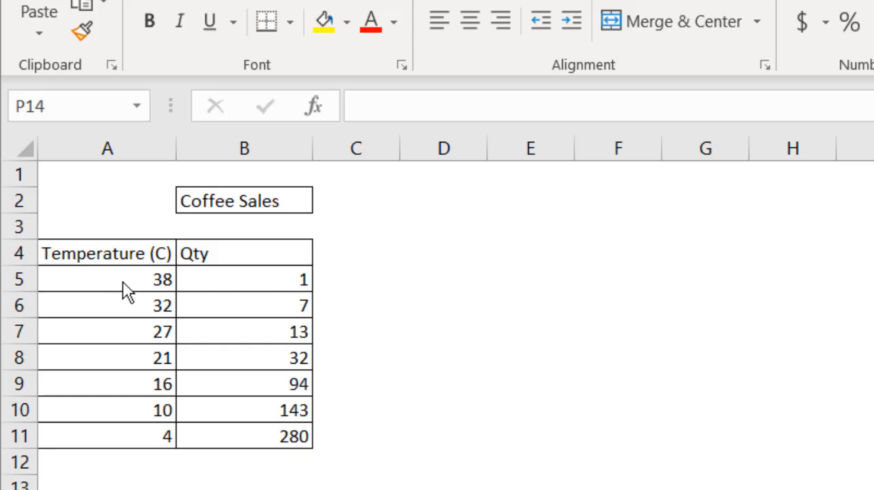
{"action": "mouse_move", "coordinate": [122, 357]}
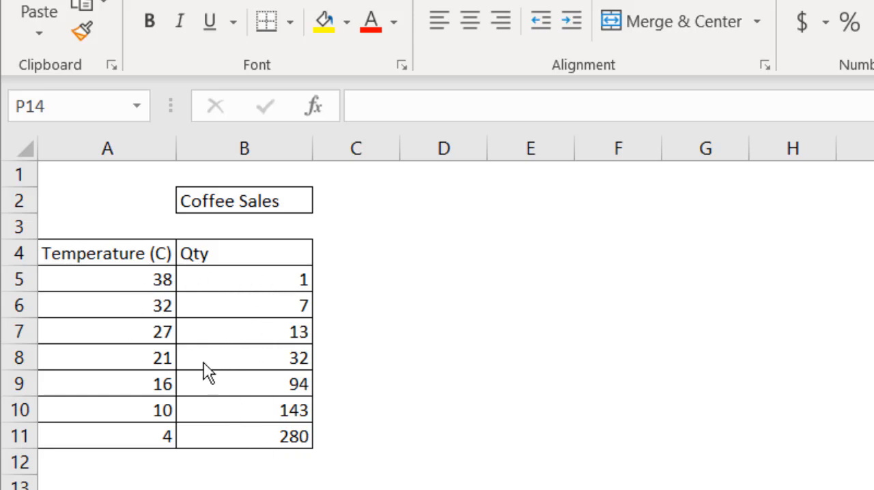
{"action": "mouse_move", "coordinate": [201, 331]}
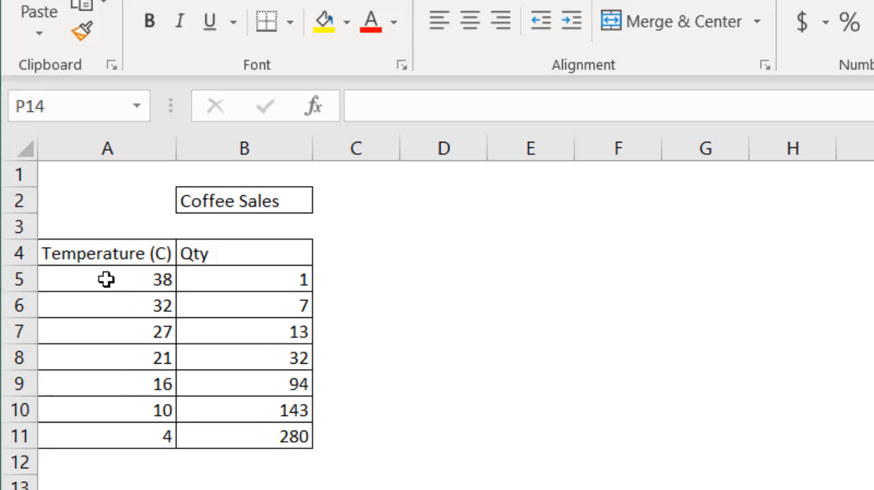
Select the coffee temperature and quantity cells A5:B11
{"action": "left_click_drag", "start_coordinate": [106, 278], "coordinate": [229, 436]}
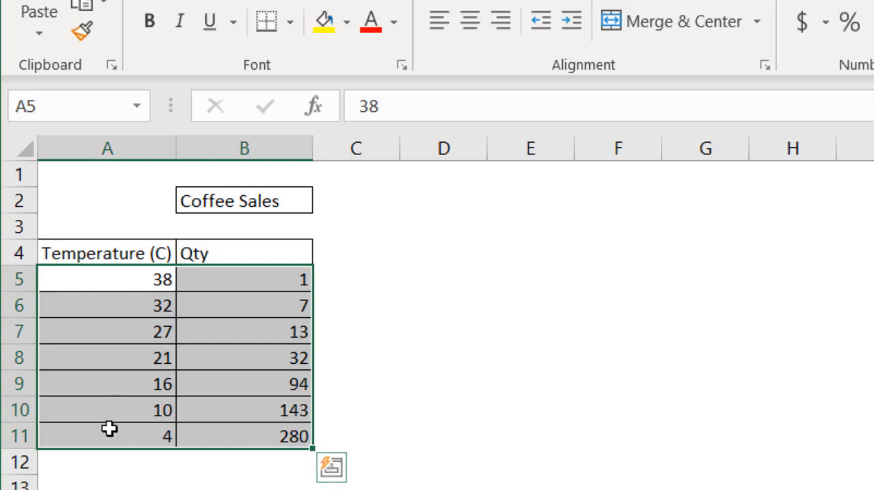
{"action": "mouse_move", "coordinate": [273, 257]}
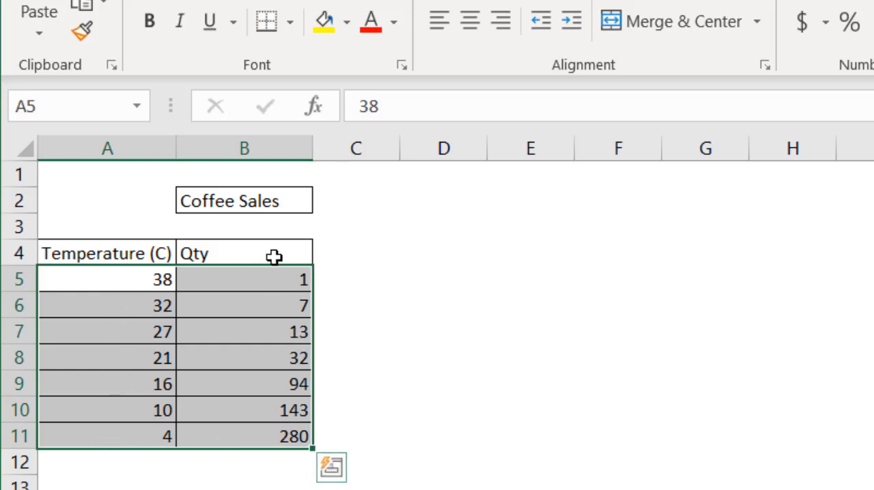
{"action": "mouse_move", "coordinate": [120, 244]}
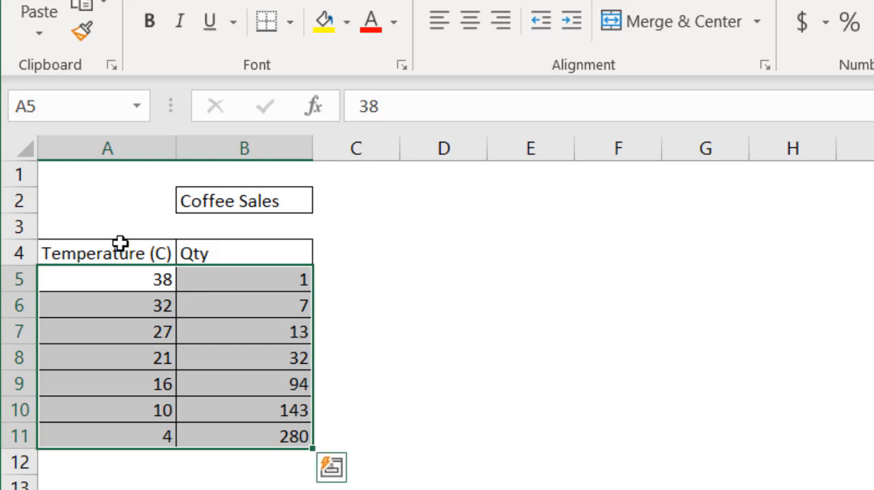
{"action": "mouse_move", "coordinate": [78, 222]}
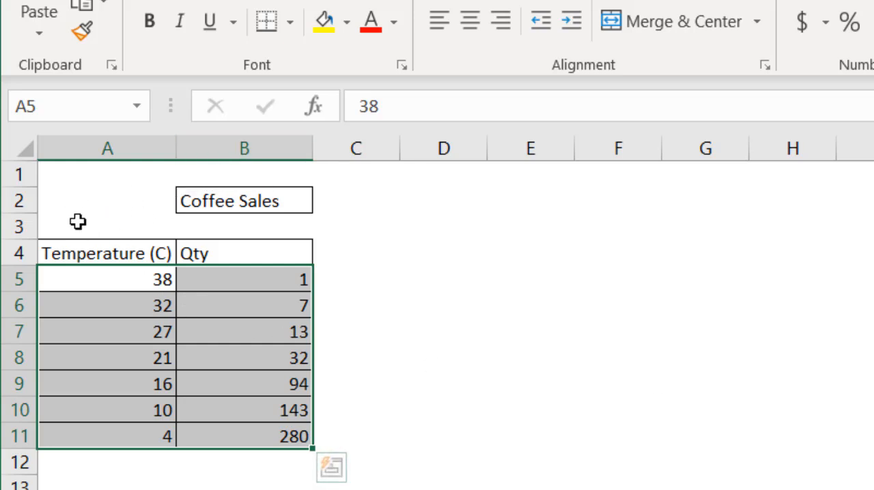
{"action": "mouse_move", "coordinate": [146, 212]}
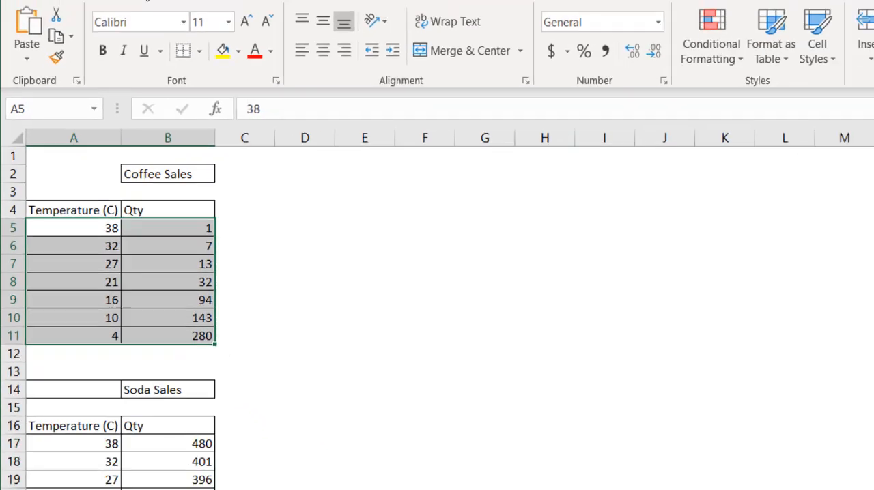
Insert a plain Scatter chart of the coffee data and select it
{"action": "left_click", "coordinate": [338, 75]}
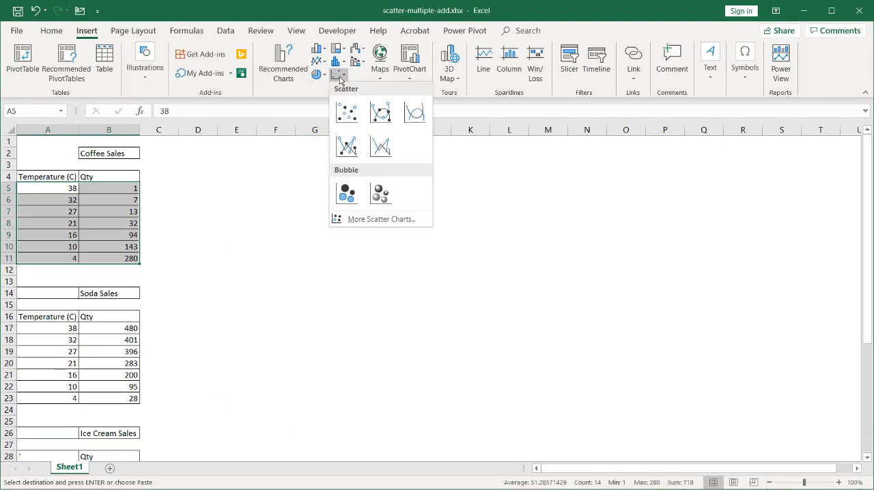
{"action": "left_click", "coordinate": [346, 112]}
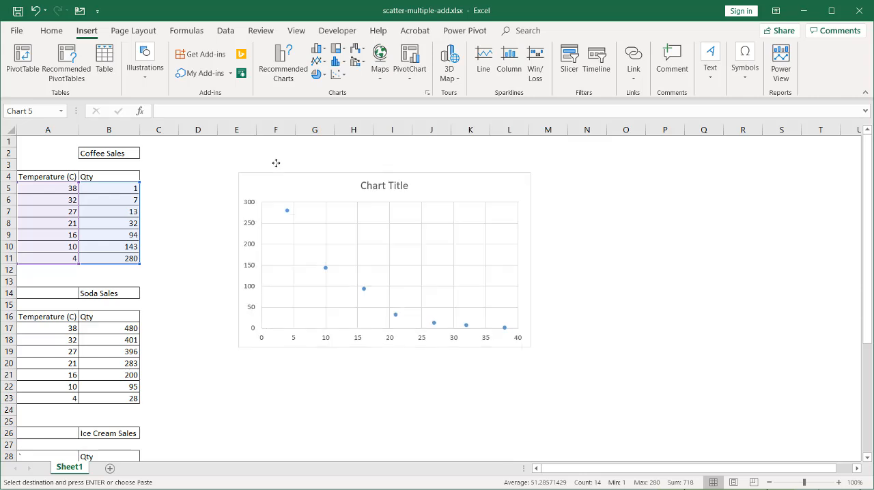
{"action": "left_click", "coordinate": [384, 259]}
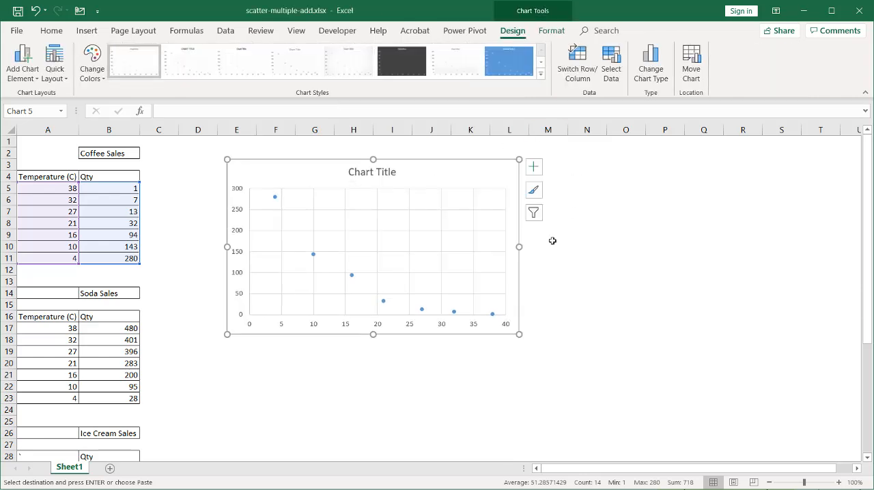
{"action": "mouse_move", "coordinate": [268, 213]}
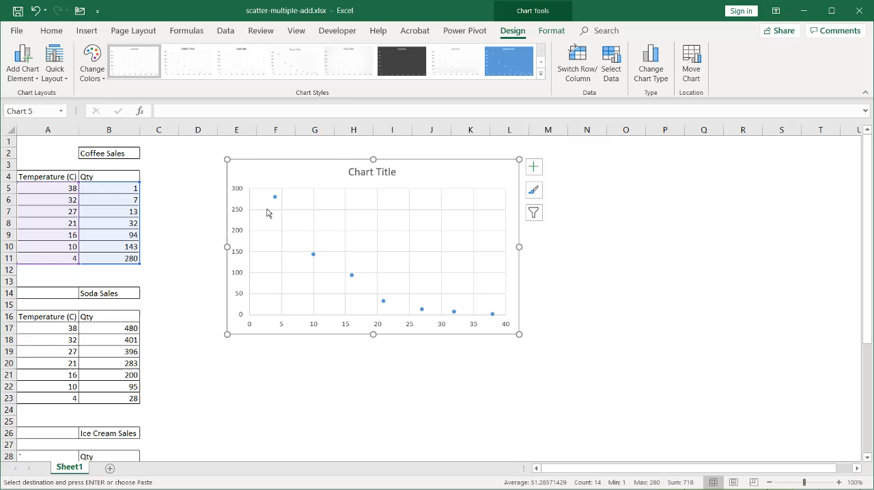
{"action": "mouse_move", "coordinate": [275, 197]}
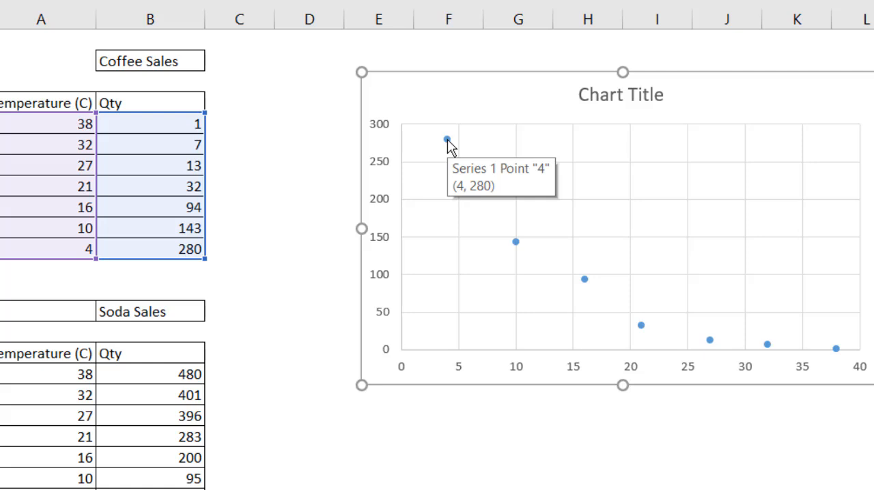
{"action": "mouse_move", "coordinate": [153, 237]}
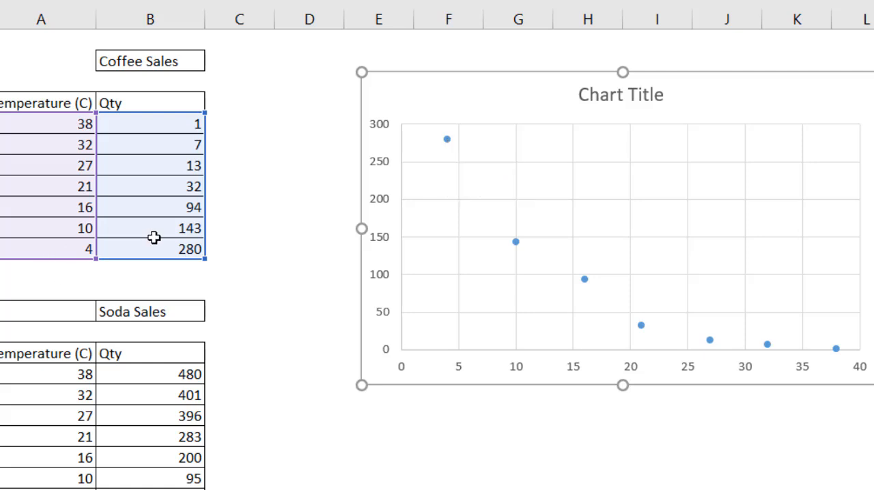
{"action": "mouse_move", "coordinate": [823, 341]}
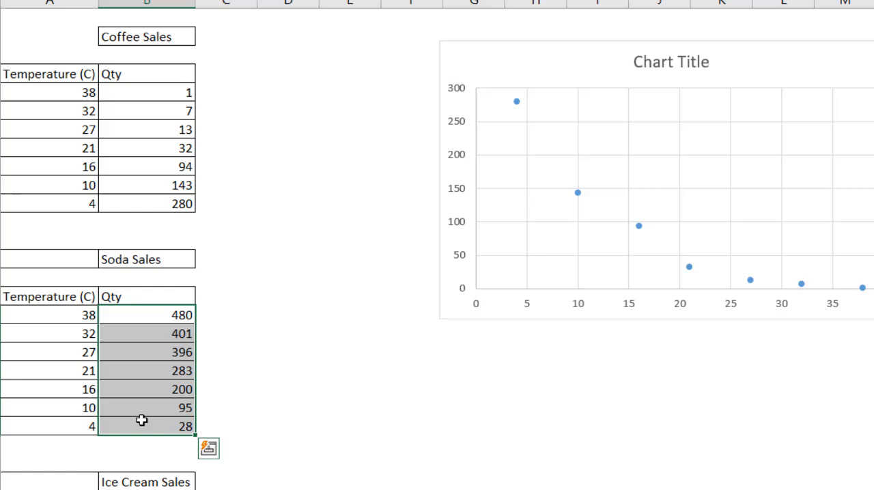
Paste the soda quantities into C5 and extend the chart's data range to column C
{"action": "key", "text": "ctrl+c"}
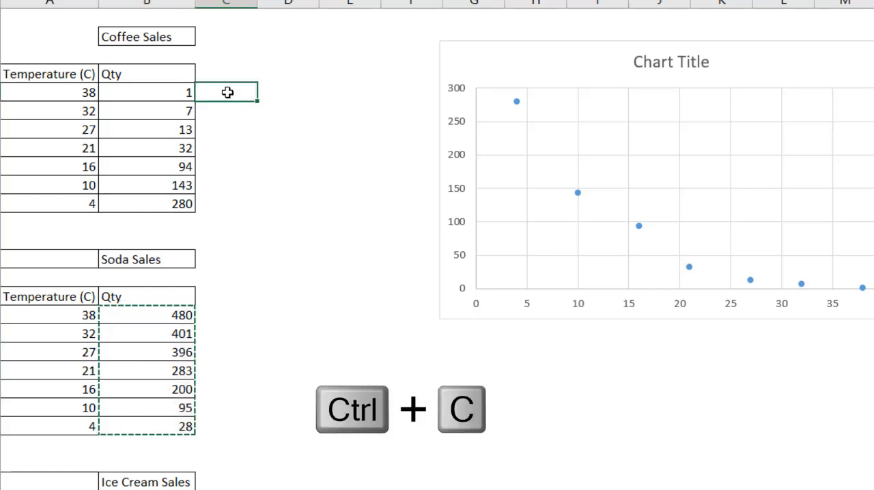
{"action": "key", "text": "ctrl+v"}
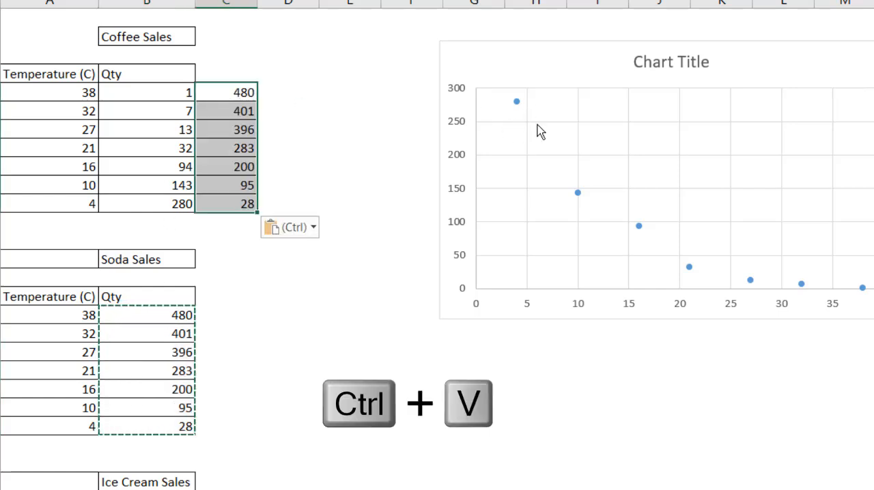
{"action": "left_click", "coordinate": [598, 197]}
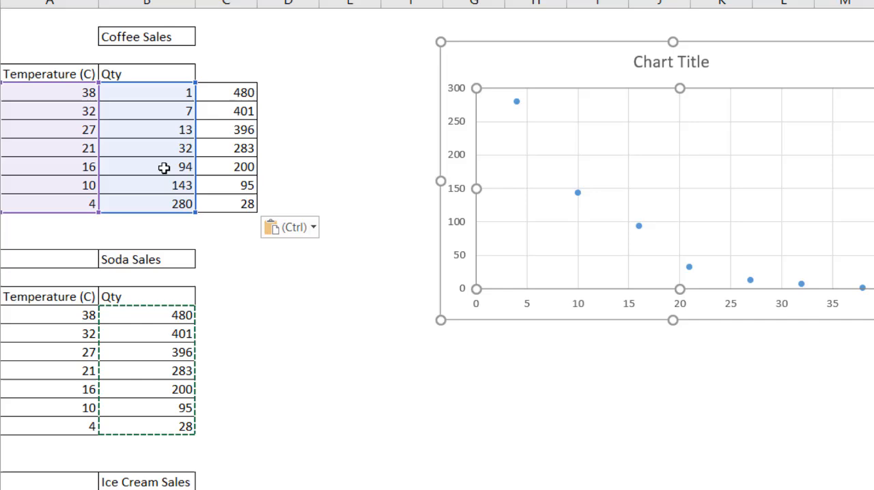
{"action": "left_click", "coordinate": [576, 191]}
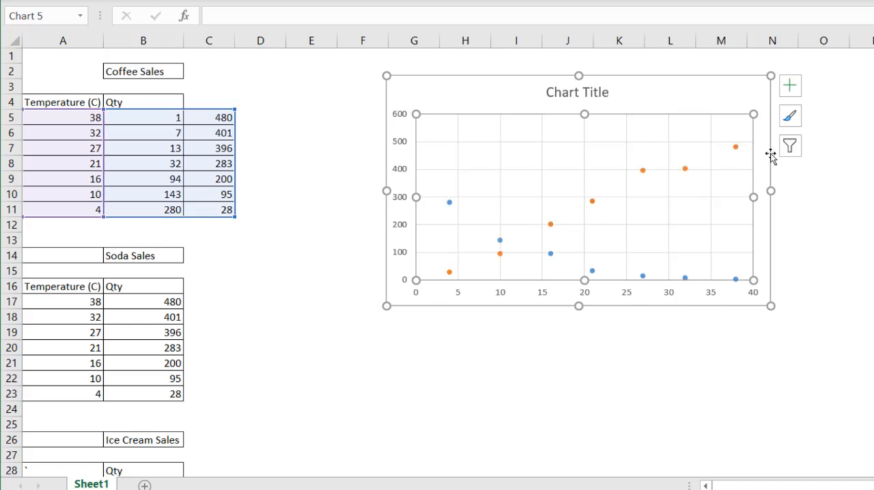
{"action": "mouse_move", "coordinate": [628, 126]}
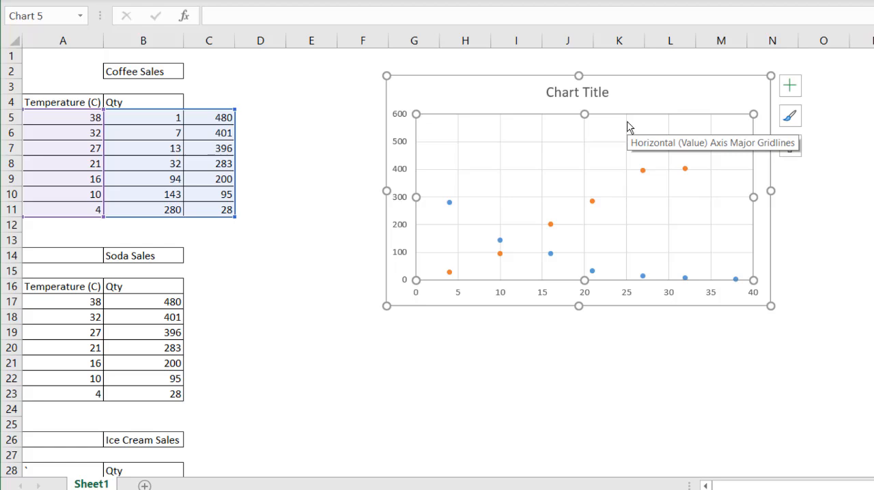
{"action": "mouse_move", "coordinate": [583, 105]}
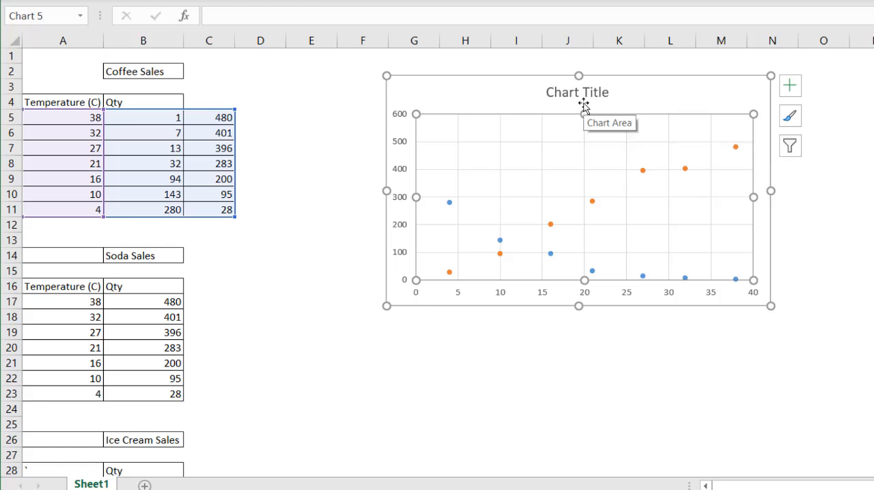
Turn on the chart legend showing Series1 and Series2, and select the second series
{"action": "left_click", "coordinate": [577, 92]}
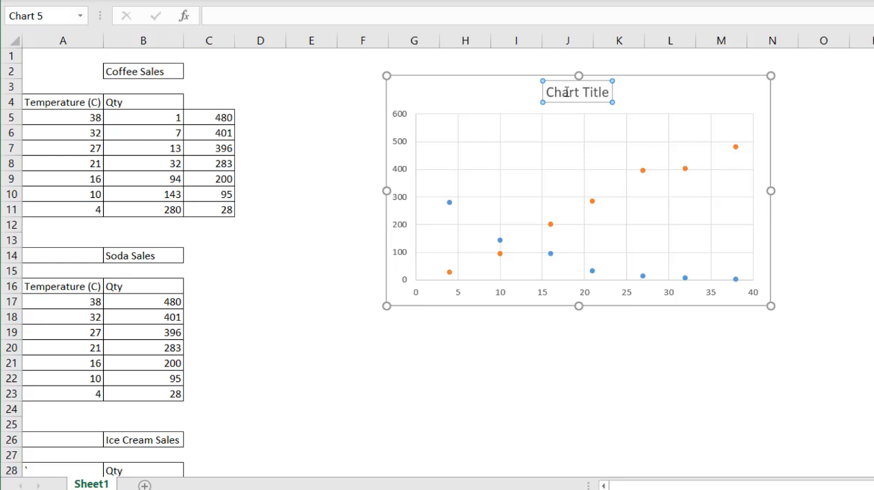
{"action": "left_click", "coordinate": [823, 162]}
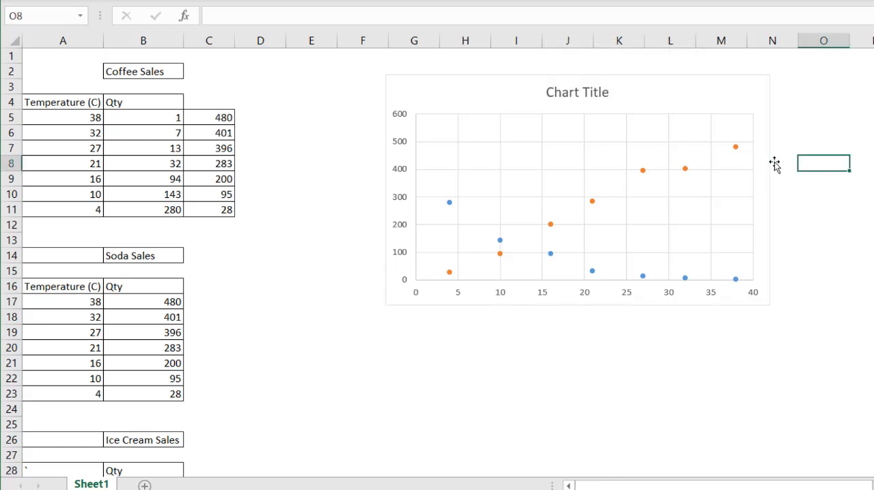
{"action": "mouse_move", "coordinate": [717, 160]}
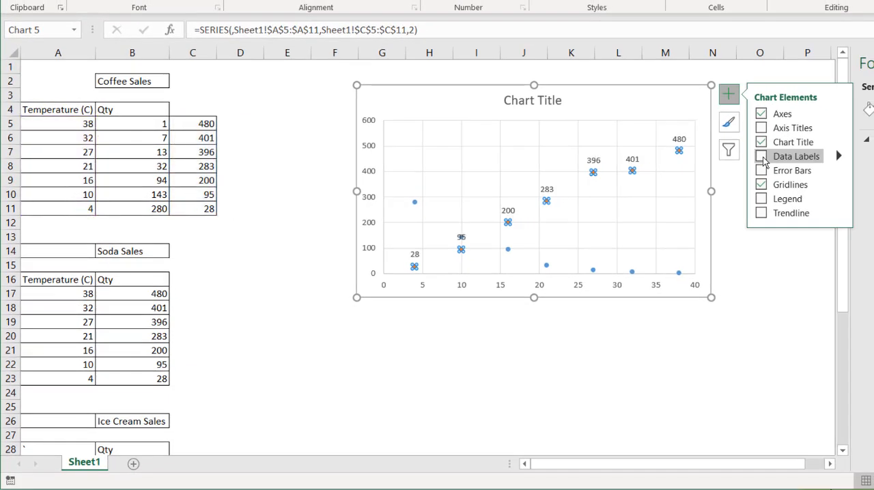
{"action": "left_click", "coordinate": [760, 198]}
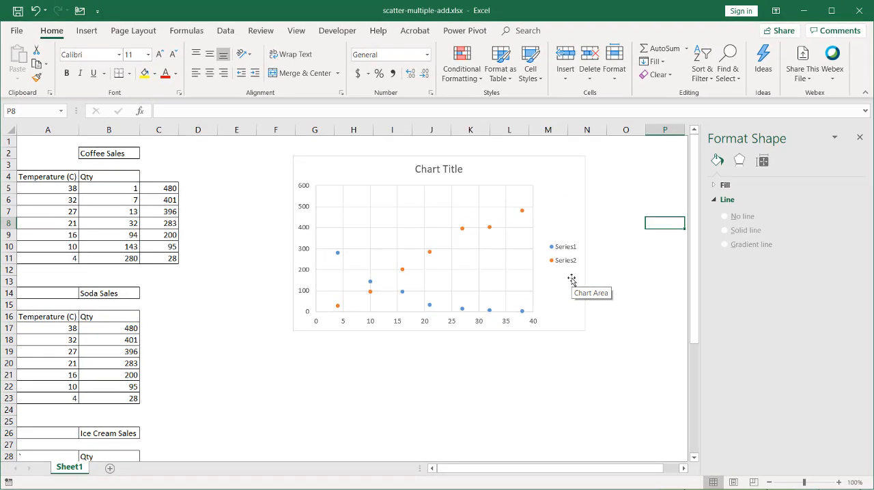
{"action": "mouse_move", "coordinate": [569, 261]}
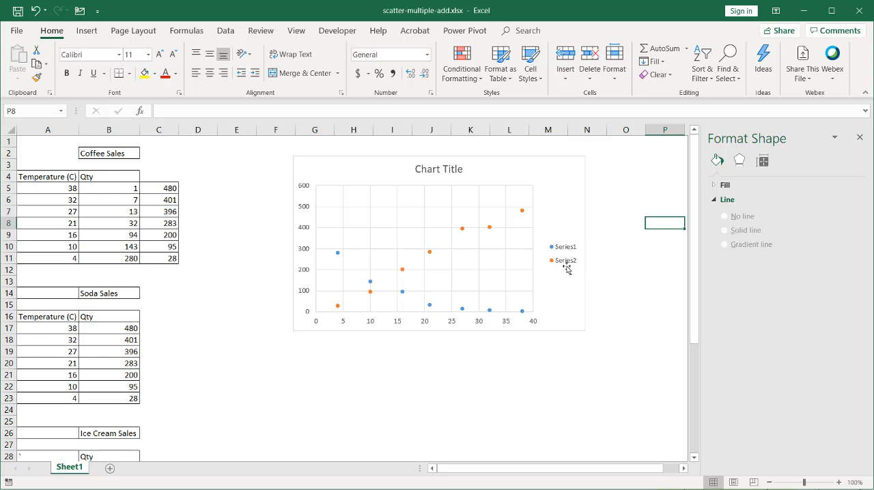
{"action": "left_click", "coordinate": [336, 252]}
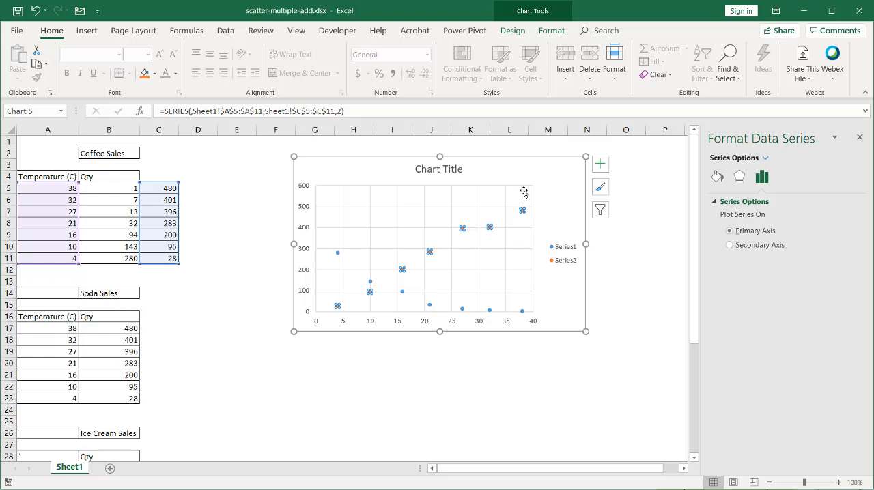
In Select Data, name Series1 from cell B2 and Series2 from cell B14
{"action": "left_click", "coordinate": [512, 30]}
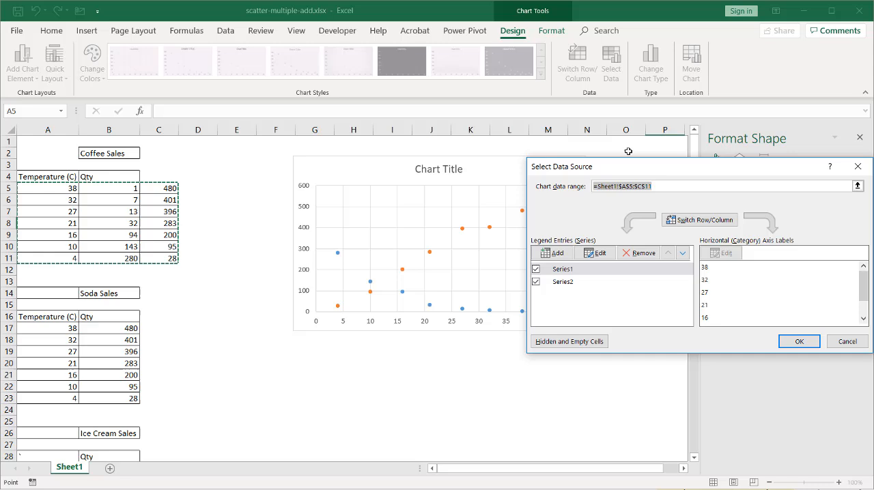
{"action": "mouse_move", "coordinate": [526, 293]}
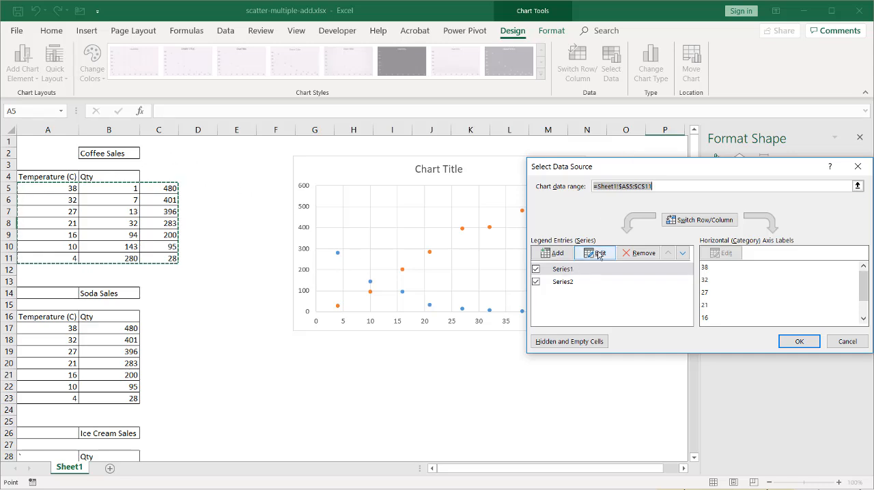
{"action": "left_click", "coordinate": [595, 253]}
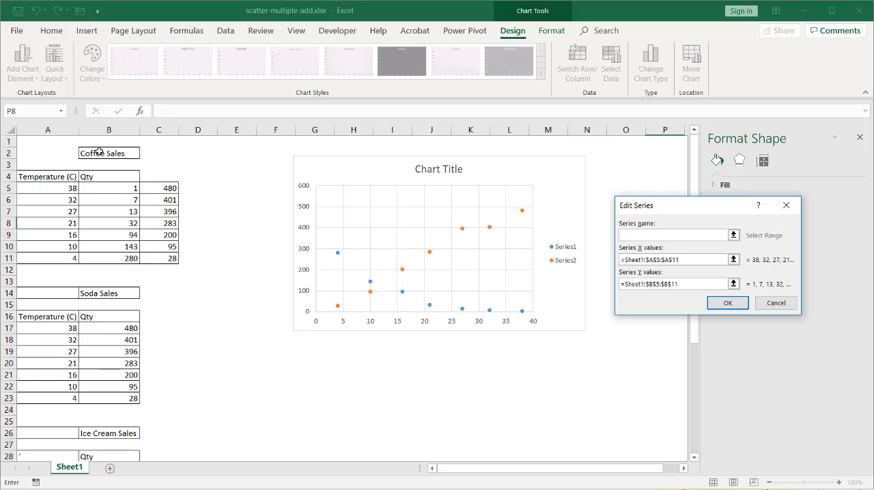
{"action": "left_click", "coordinate": [727, 302]}
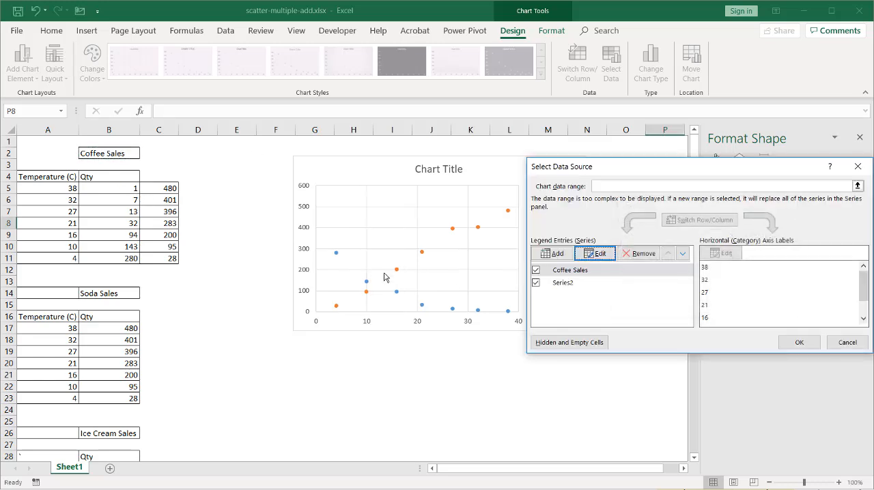
{"action": "left_click", "coordinate": [562, 282]}
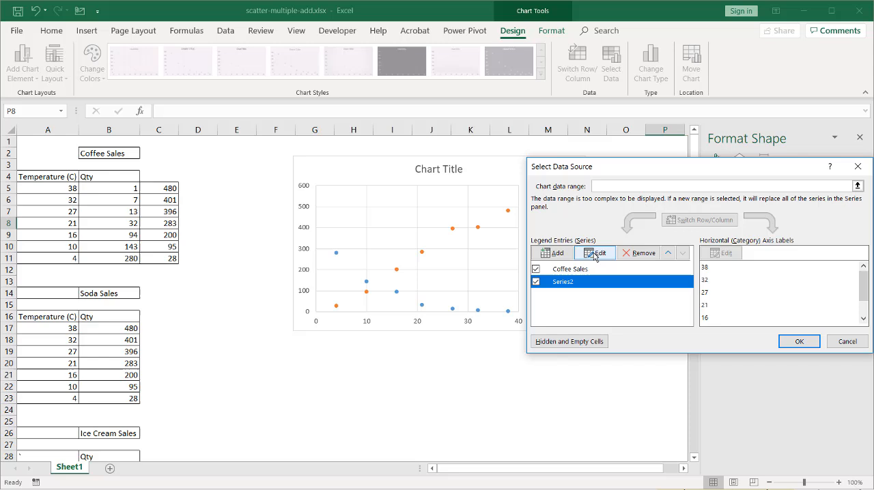
{"action": "left_click", "coordinate": [594, 253]}
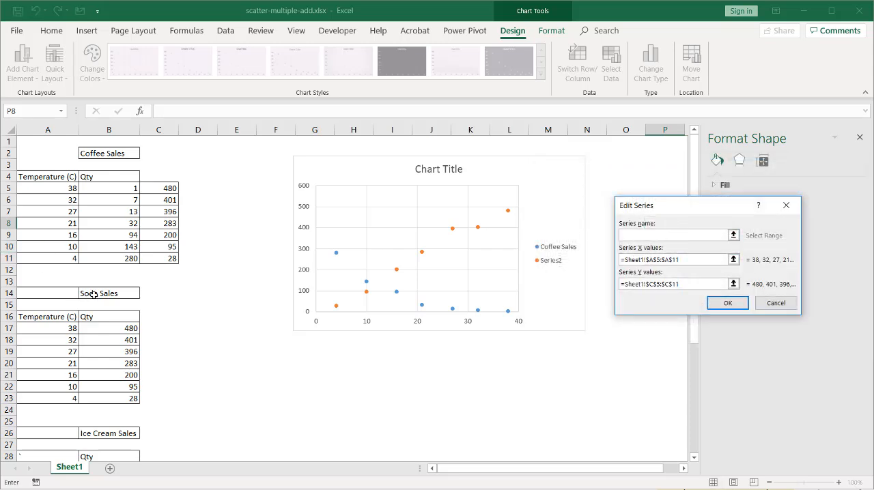
{"action": "left_click", "coordinate": [727, 303]}
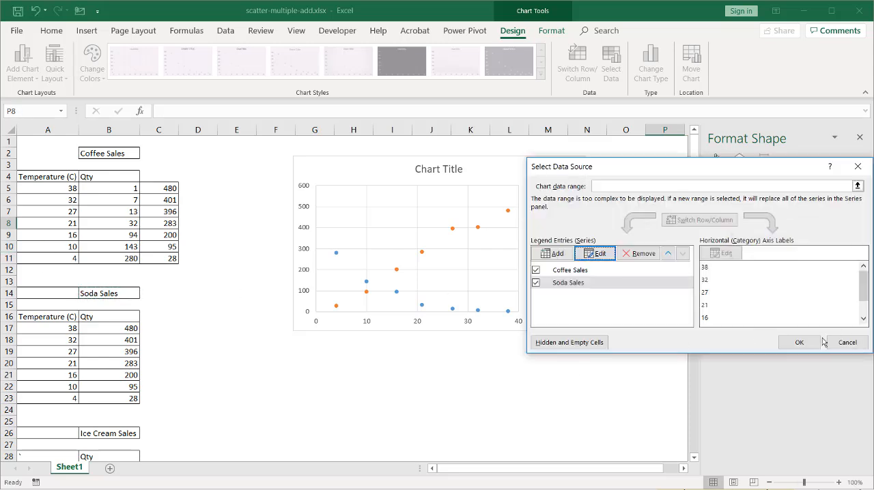
{"action": "left_click", "coordinate": [798, 342]}
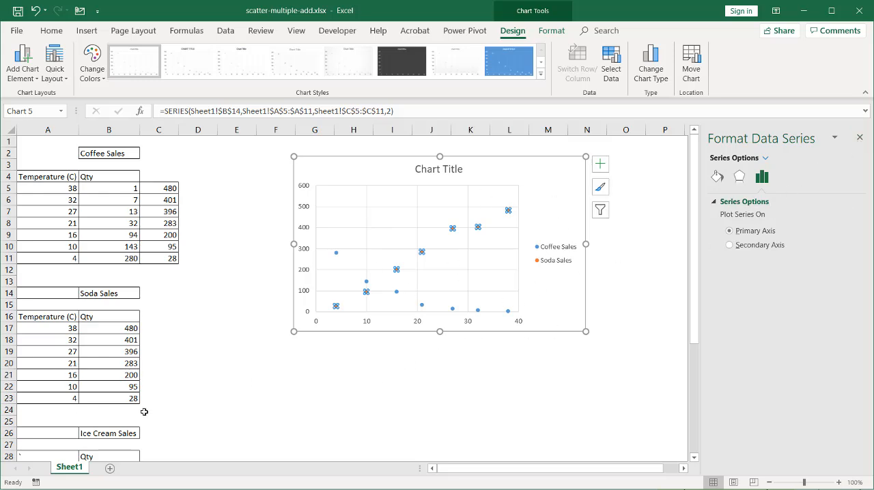
{"action": "scroll", "scroll_direction": "down", "scroll_amount": 3}
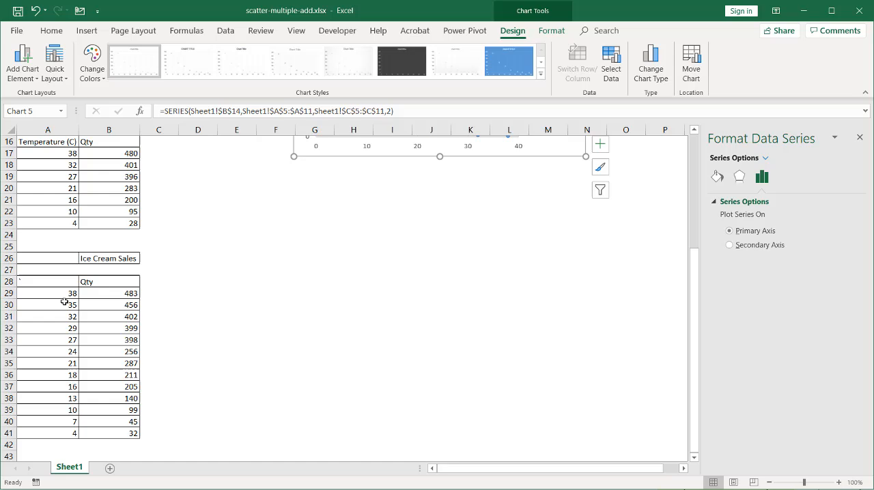
{"action": "mouse_move", "coordinate": [67, 316]}
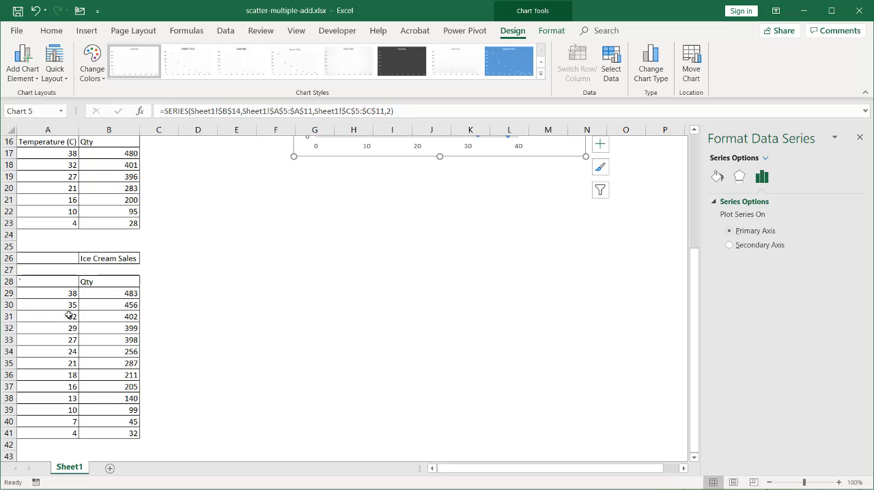
{"action": "scroll", "scroll_direction": "up", "scroll_amount": 3}
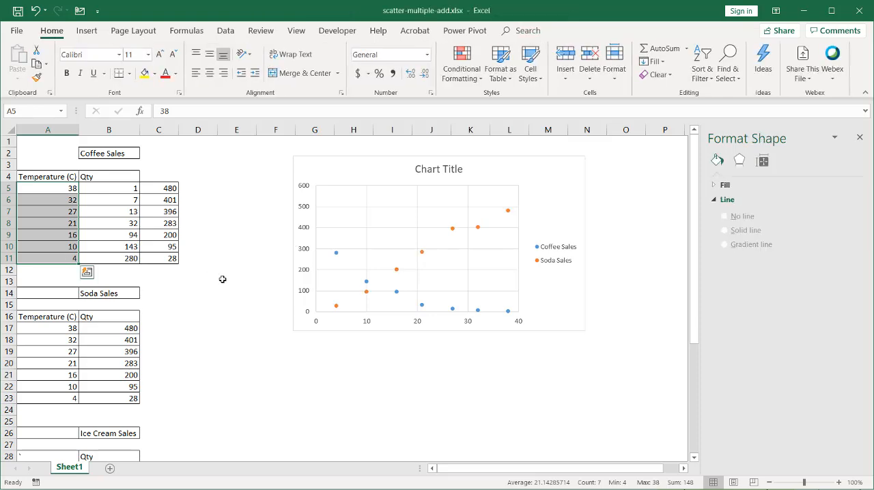
{"action": "scroll", "scroll_direction": "down", "scroll_amount": 3}
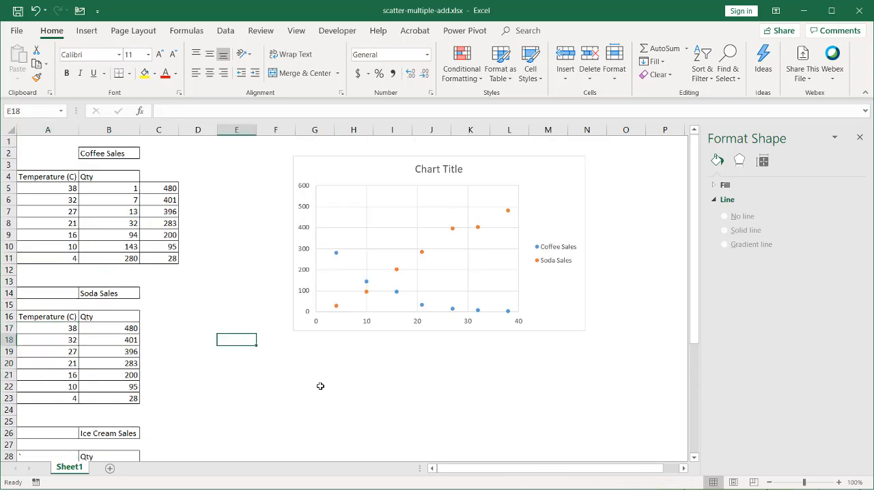
{"action": "mouse_move", "coordinate": [181, 183]}
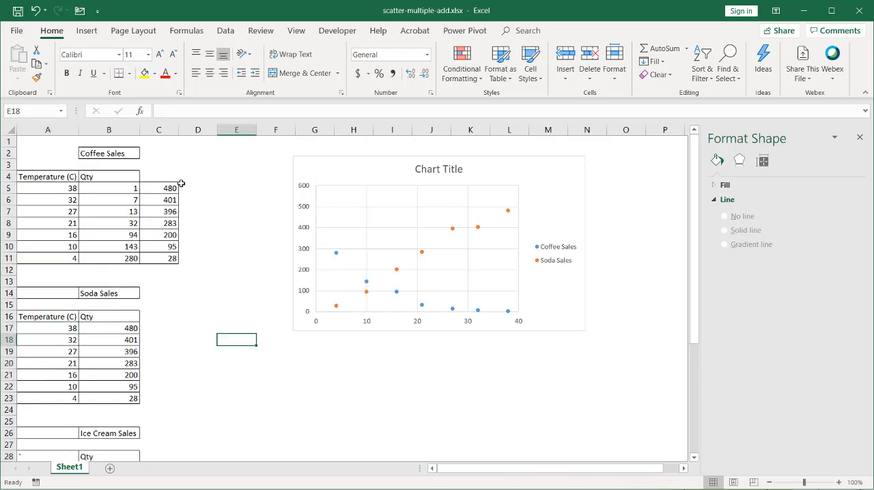
{"action": "left_click_drag", "start_coordinate": [48, 188], "coordinate": [48, 258]}
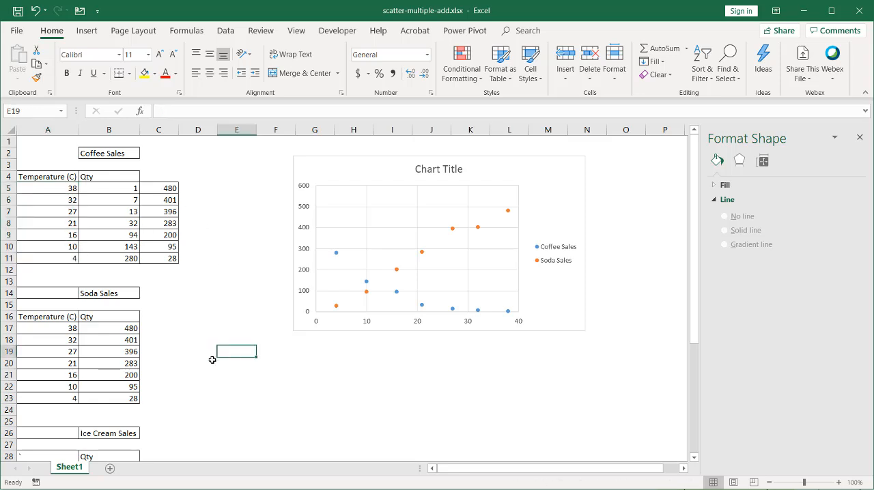
{"action": "scroll", "scroll_direction": "down", "scroll_amount": 3}
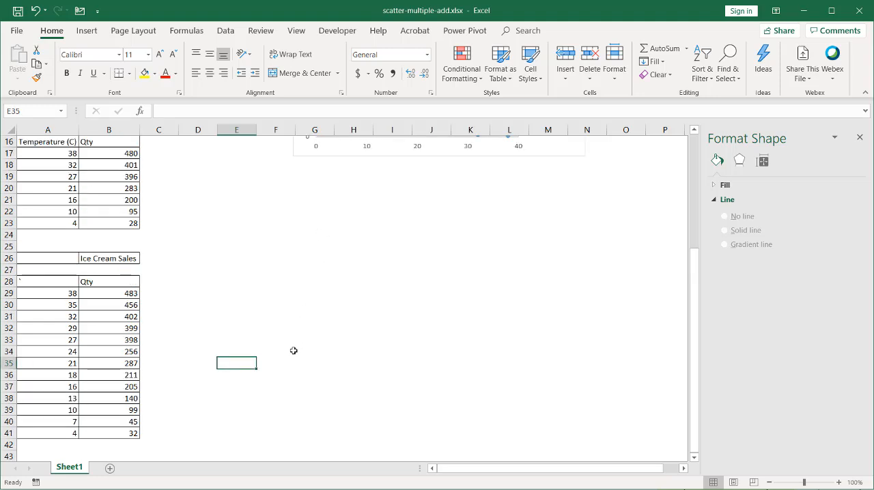
{"action": "mouse_move", "coordinate": [30, 292]}
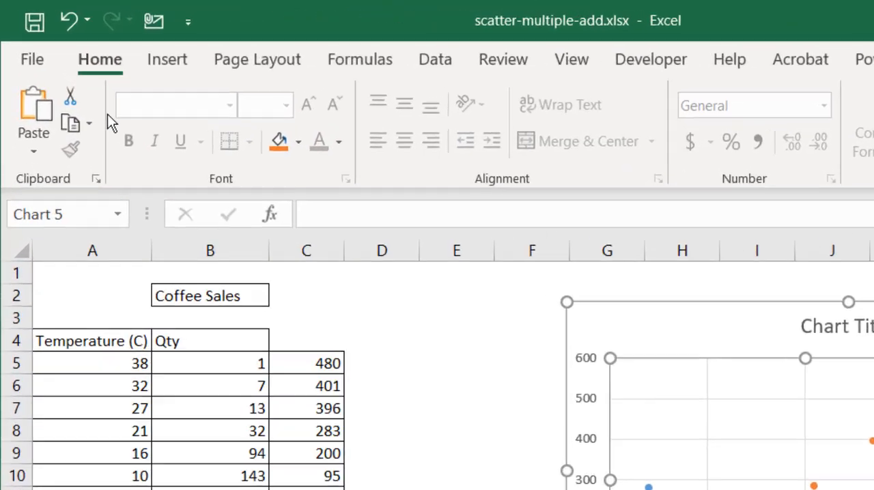
Paste Special the copied ice cream data onto the chart as a new series
{"action": "left_click", "coordinate": [33, 126]}
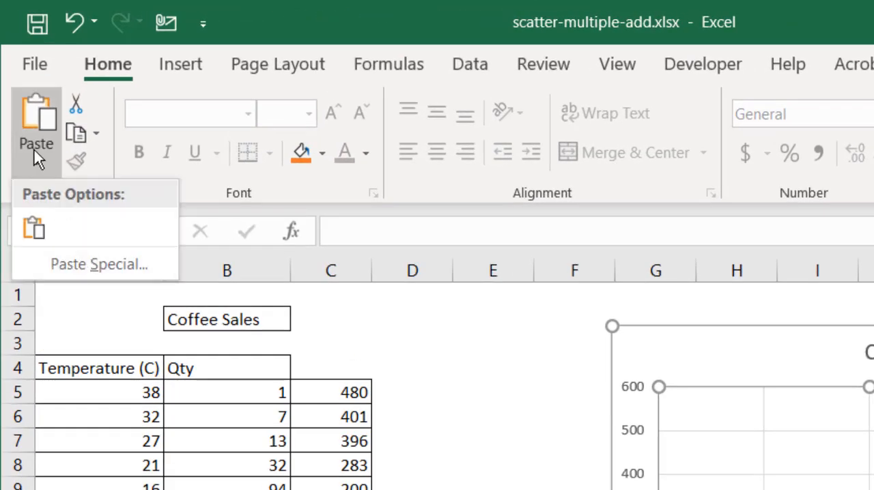
{"action": "mouse_move", "coordinate": [64, 265]}
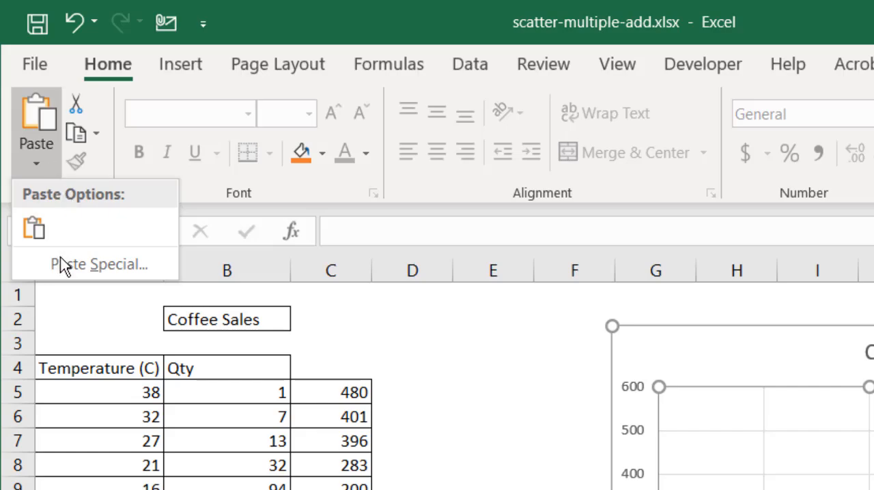
{"action": "left_click", "coordinate": [99, 264]}
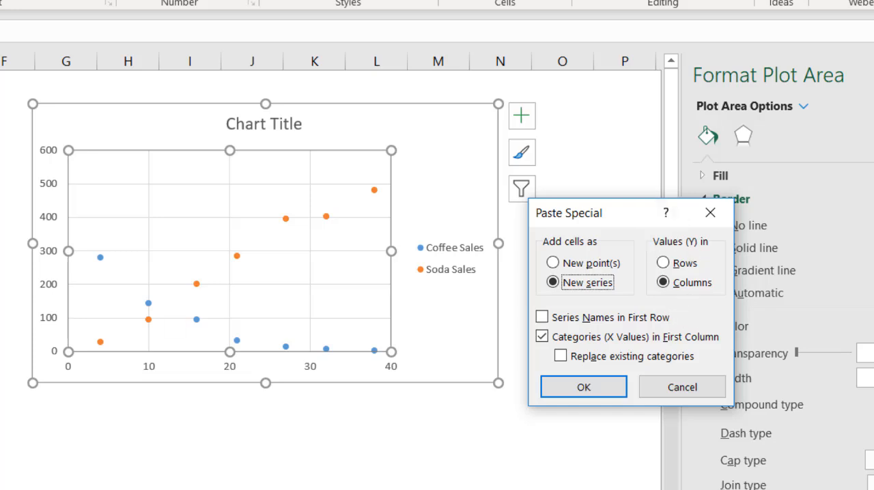
{"action": "mouse_move", "coordinate": [648, 344]}
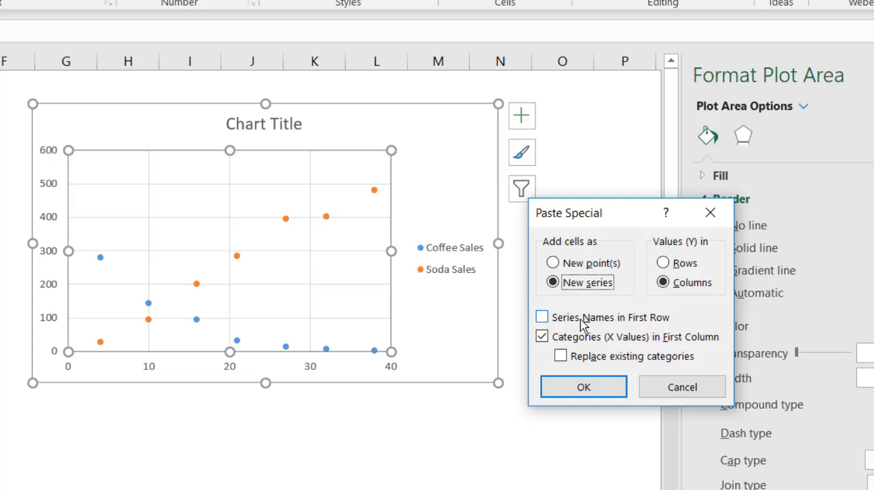
{"action": "mouse_move", "coordinate": [590, 363]}
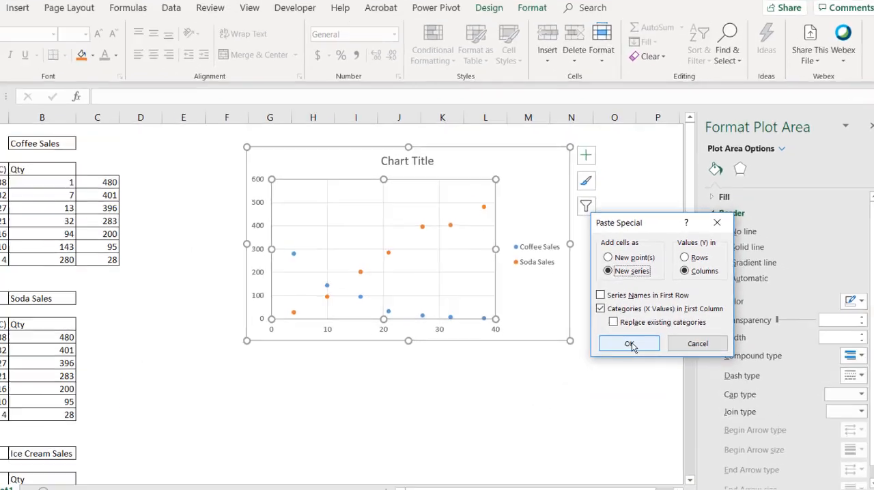
{"action": "left_click", "coordinate": [629, 343]}
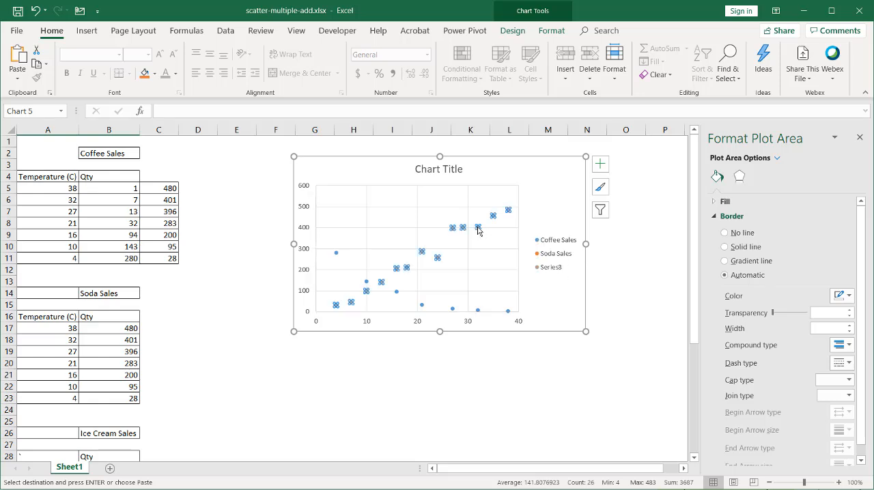
Set the third series' name to =Sheet1!$B$26 (Ice Cream Sales)
{"action": "left_click", "coordinate": [478, 229]}
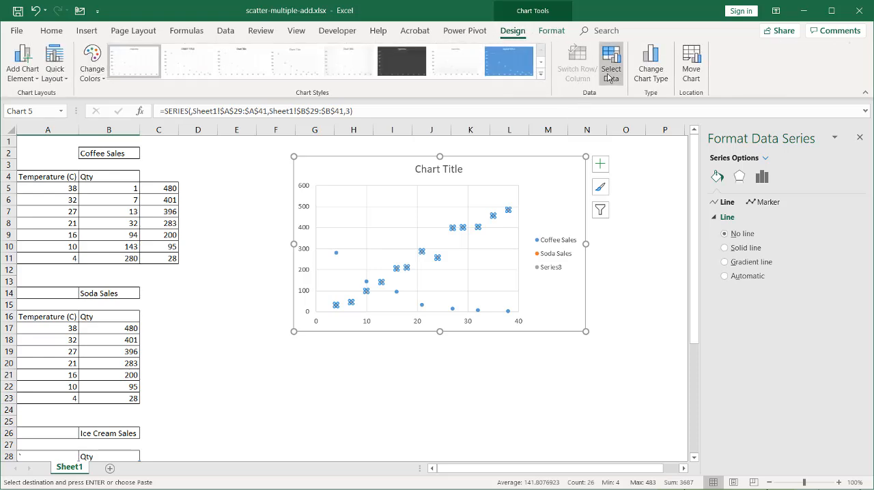
{"action": "left_click", "coordinate": [611, 61]}
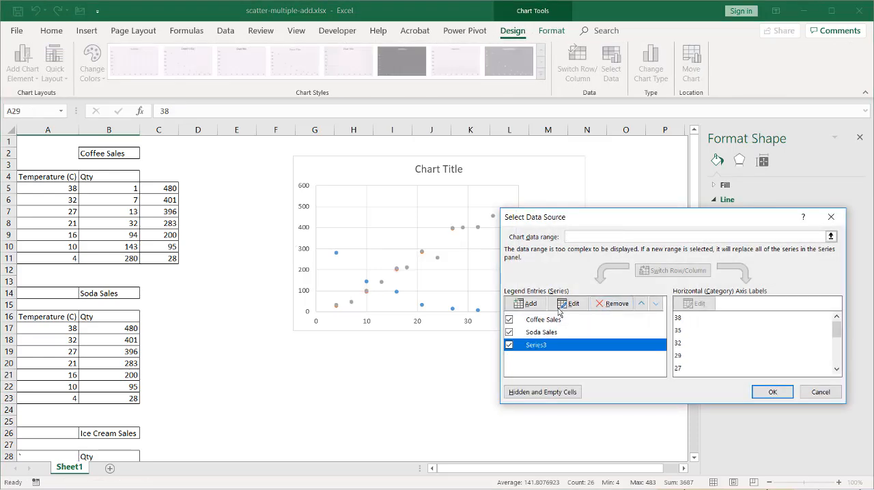
{"action": "left_click", "coordinate": [568, 303]}
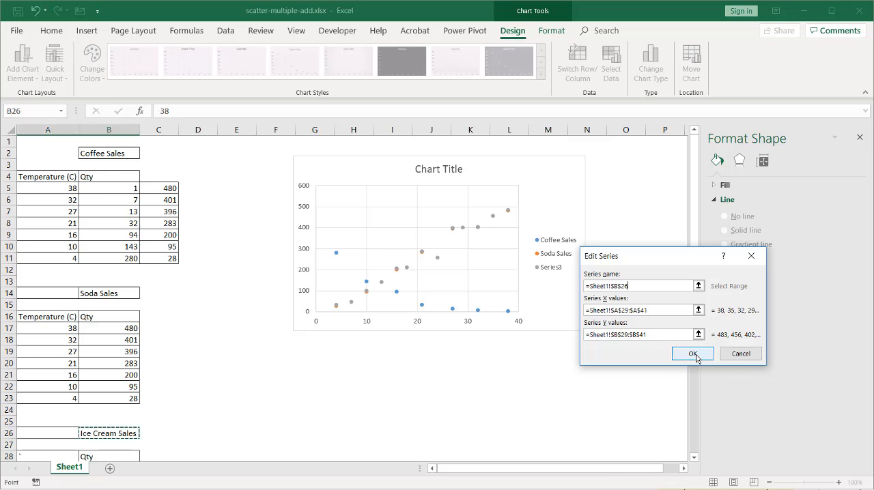
{"action": "left_click", "coordinate": [692, 353]}
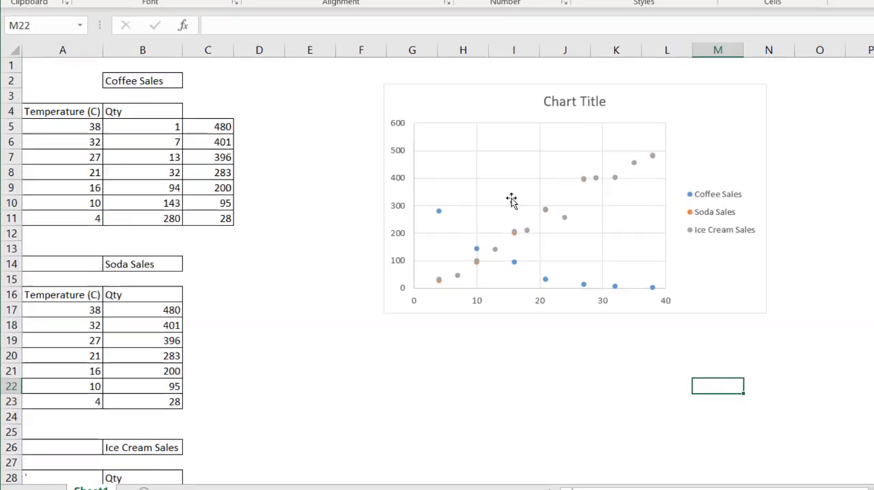
{"action": "mouse_move", "coordinate": [600, 176]}
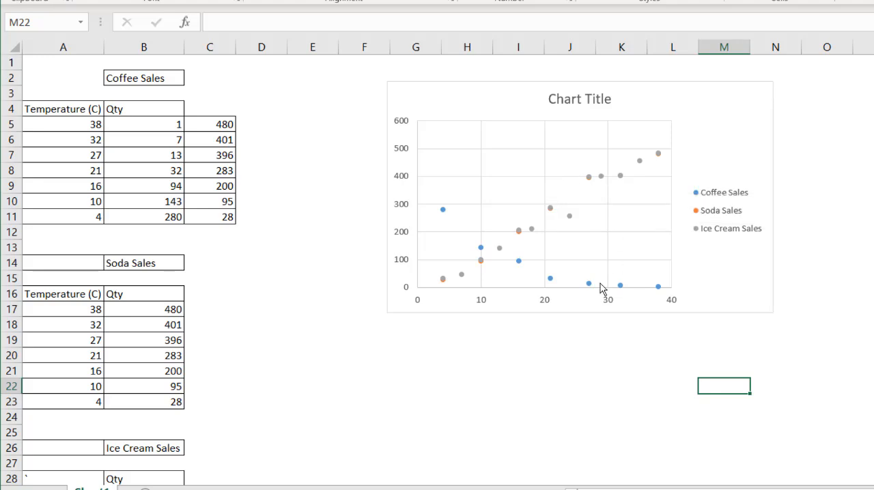
Scroll down to the scatter chart and select it for resizing
{"action": "scroll", "scroll_direction": "down", "scroll_amount": 3}
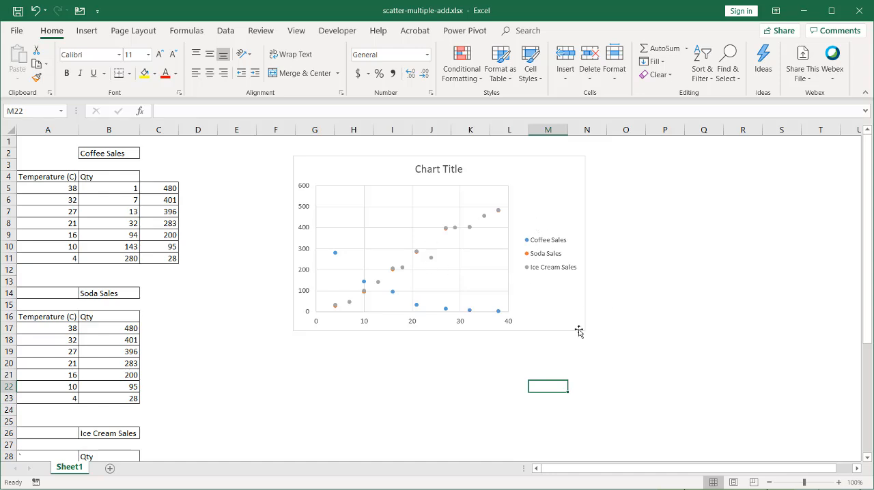
{"action": "left_click", "coordinate": [439, 244]}
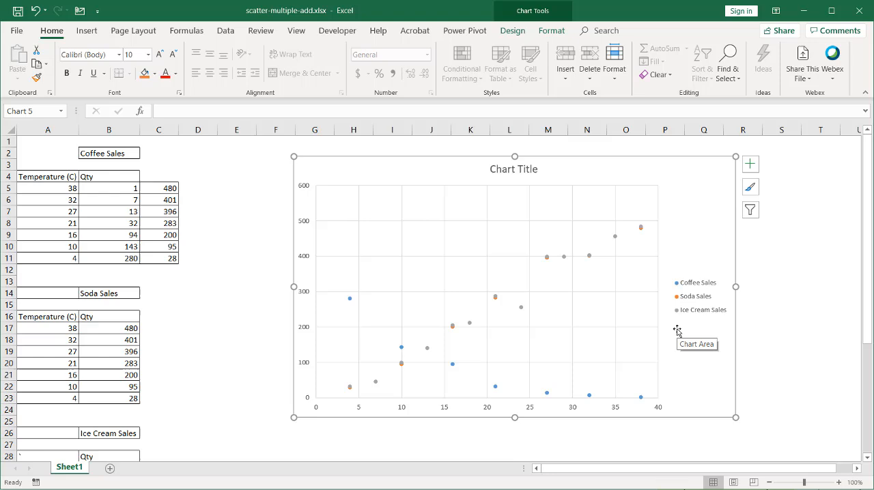
{"action": "mouse_move", "coordinate": [693, 311]}
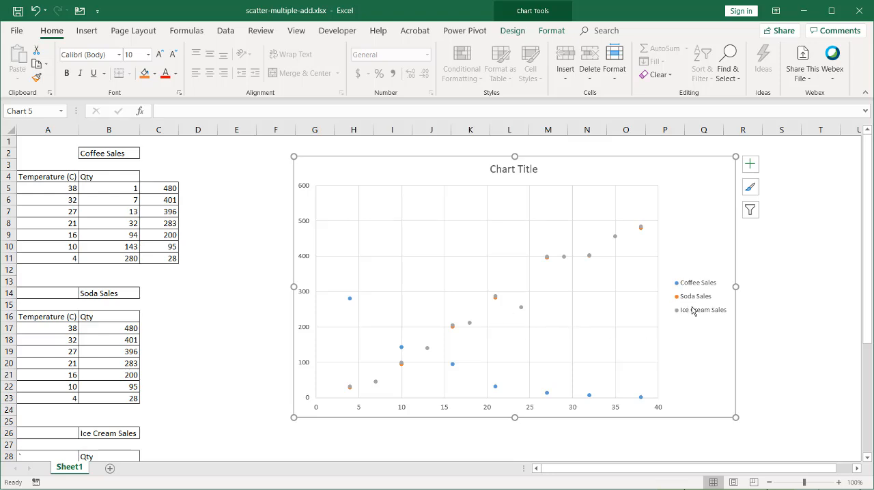
{"action": "mouse_move", "coordinate": [468, 329]}
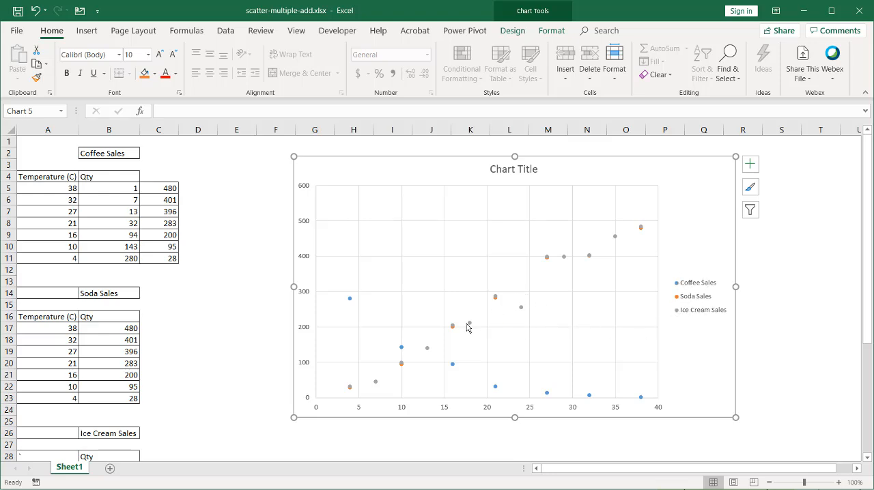
{"action": "mouse_move", "coordinate": [541, 281]}
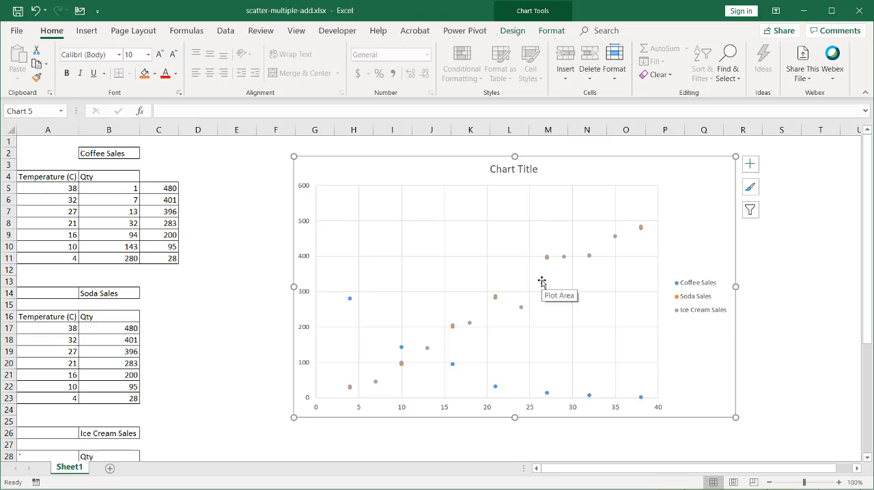
{"action": "mouse_move", "coordinate": [385, 308]}
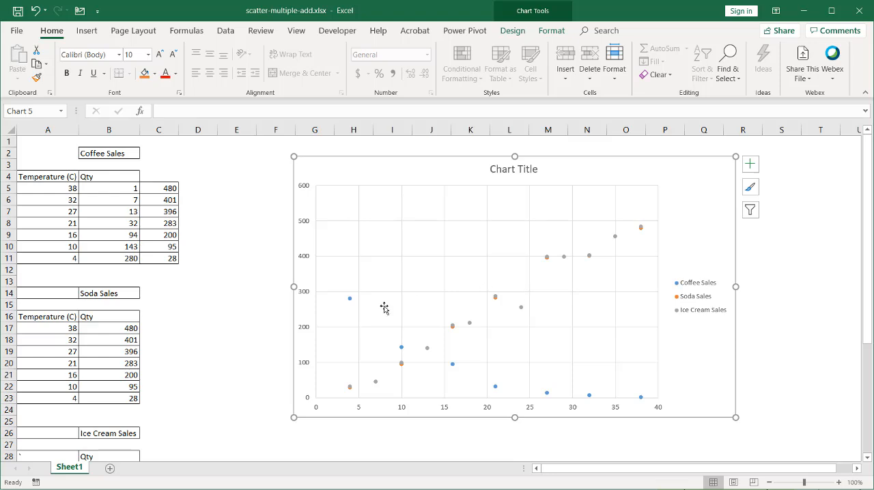
{"action": "mouse_move", "coordinate": [629, 273]}
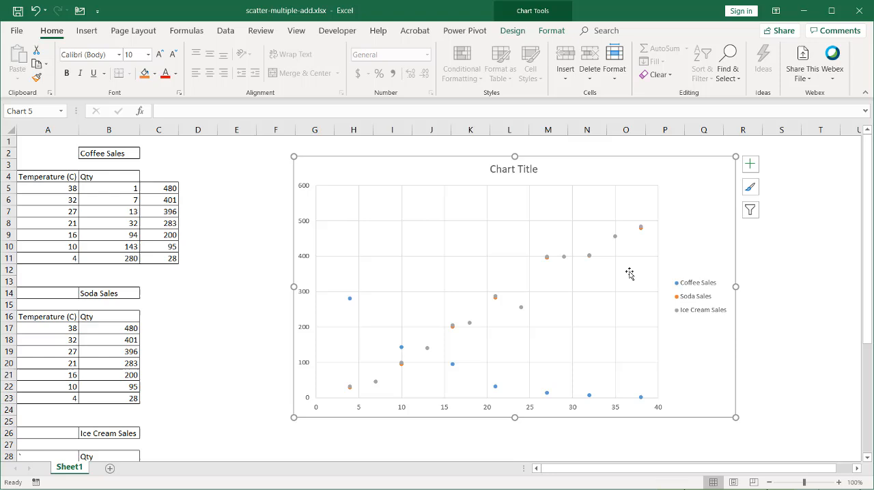
{"action": "mouse_move", "coordinate": [521, 312]}
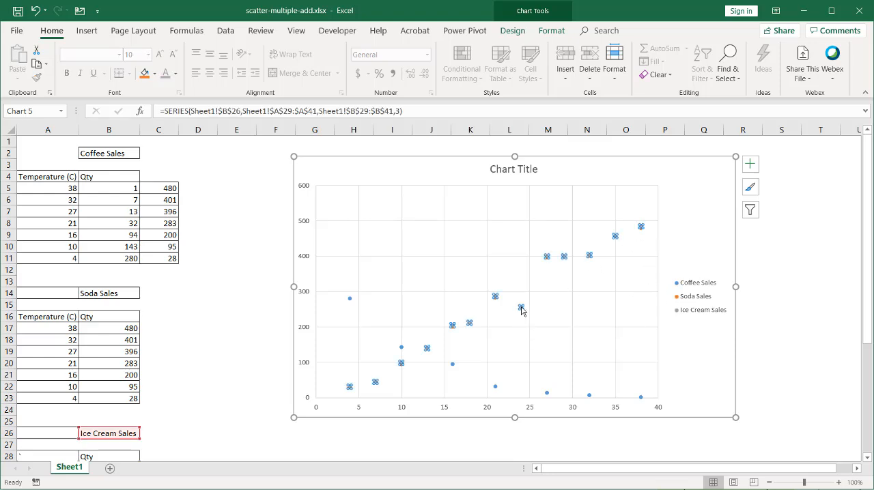
Format the Ice Cream Sales series with built-in triangle markers
{"action": "right_click", "coordinate": [521, 307]}
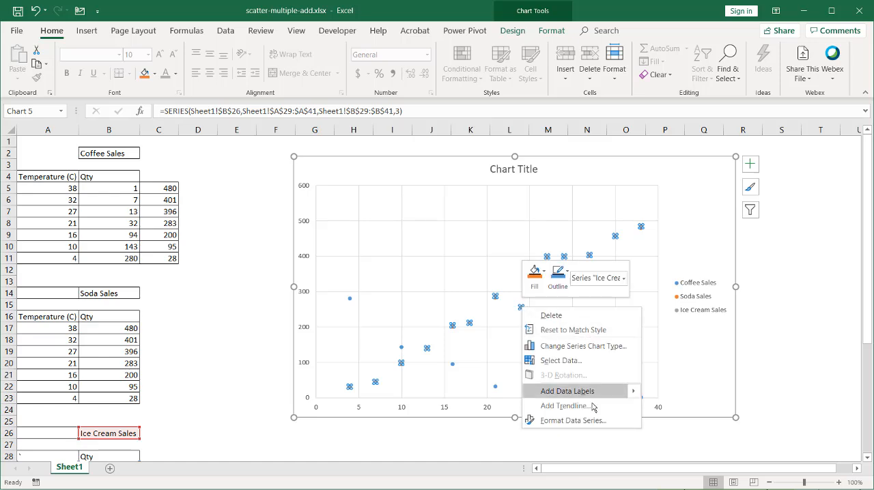
{"action": "left_click", "coordinate": [573, 420]}
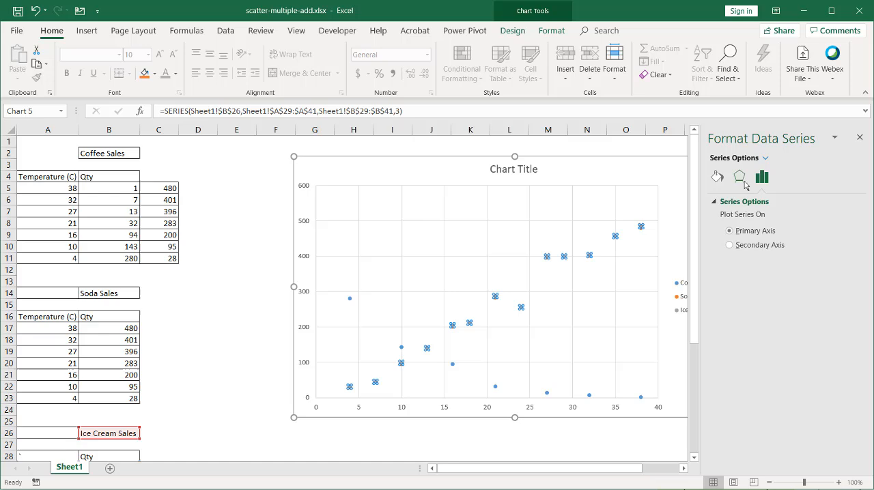
{"action": "left_click", "coordinate": [717, 177]}
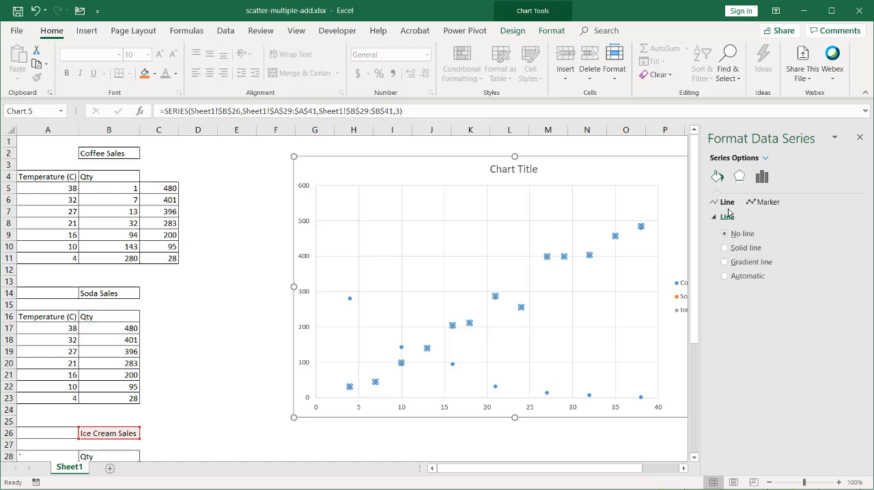
{"action": "left_click", "coordinate": [767, 202]}
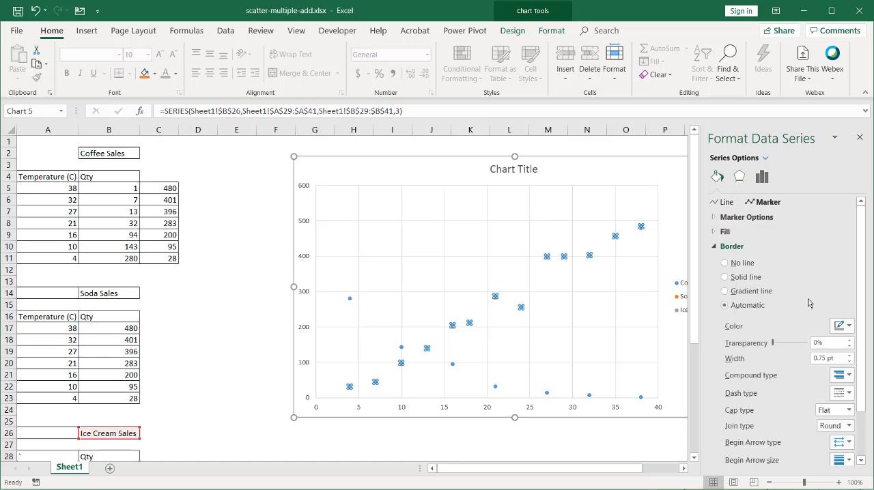
{"action": "left_click", "coordinate": [746, 217]}
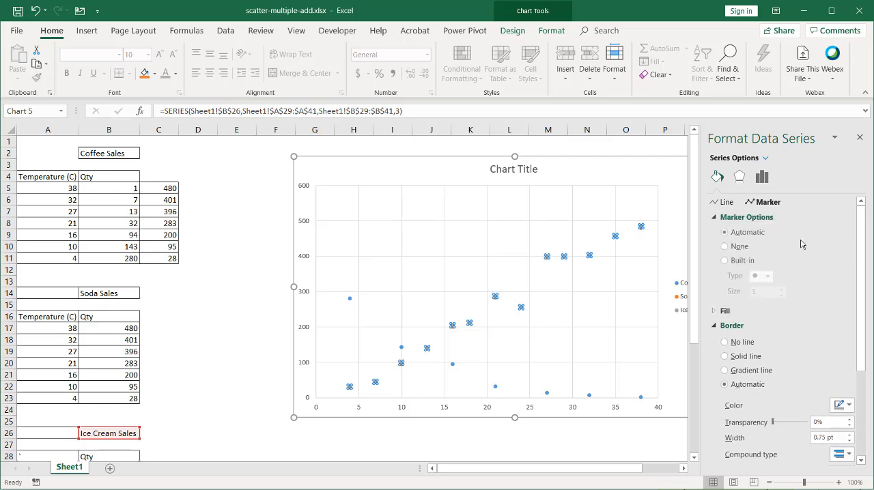
{"action": "left_click", "coordinate": [725, 260]}
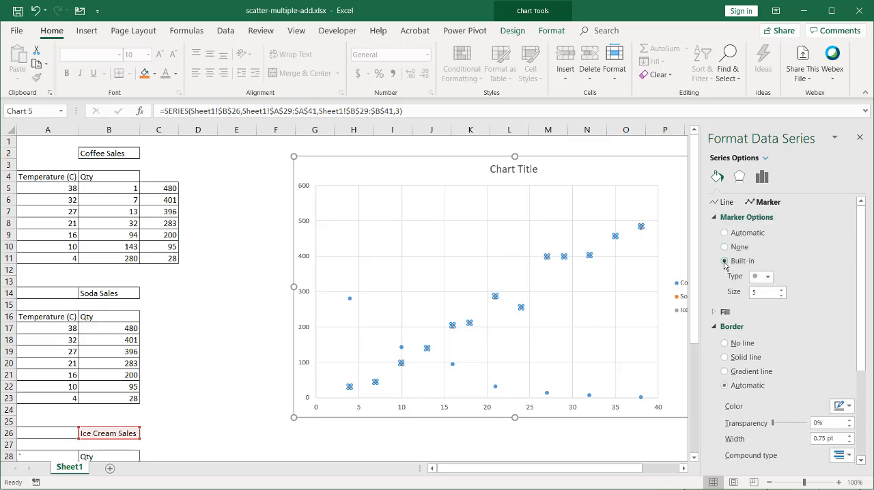
{"action": "left_click", "coordinate": [768, 276]}
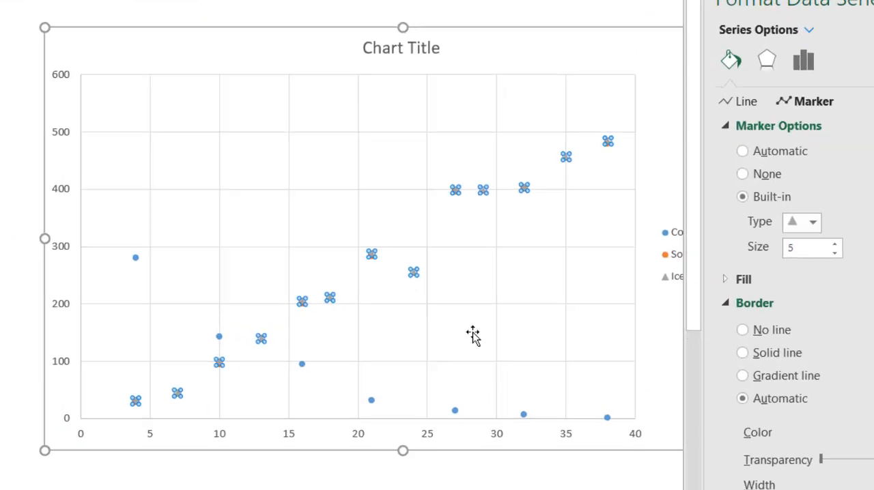
{"action": "left_click", "coordinate": [742, 151]}
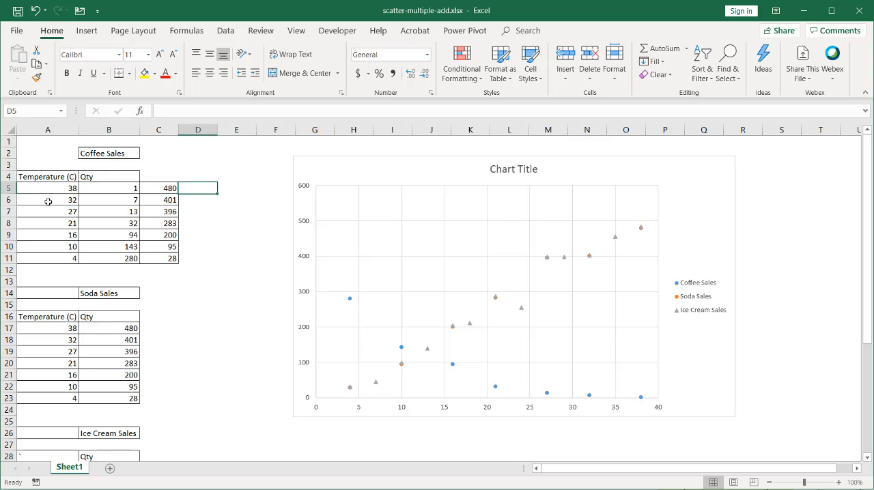
{"action": "mouse_move", "coordinate": [179, 191]}
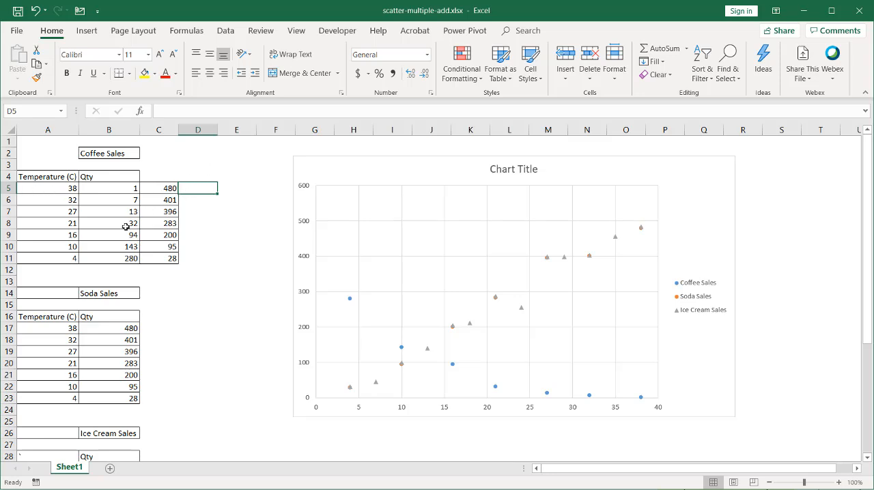
{"action": "mouse_move", "coordinate": [198, 315]}
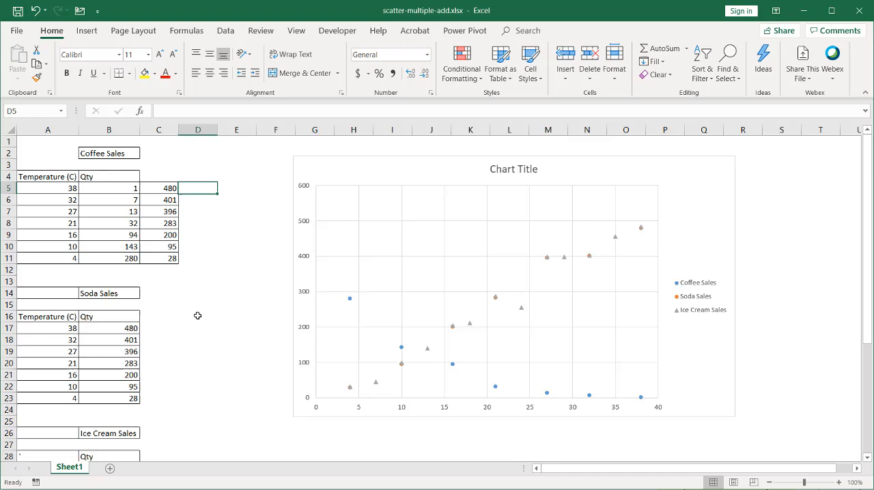
{"action": "mouse_move", "coordinate": [157, 288]}
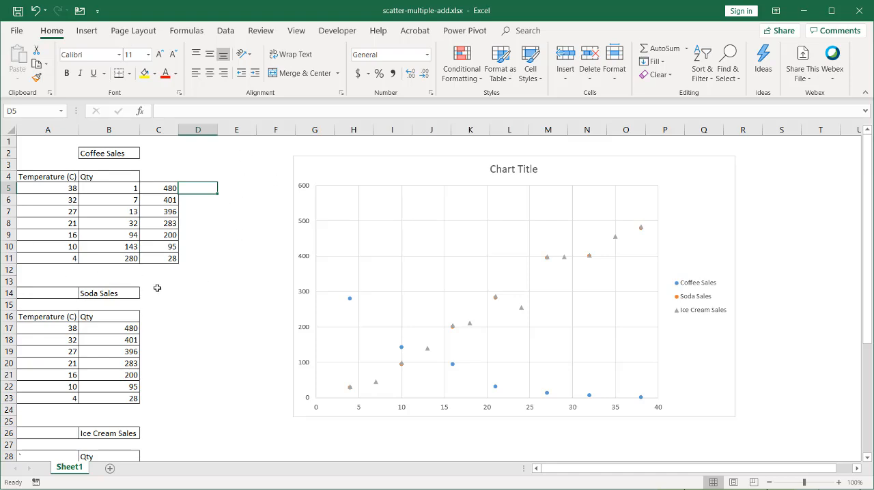
{"action": "scroll", "scroll_direction": "down", "scroll_amount": 3}
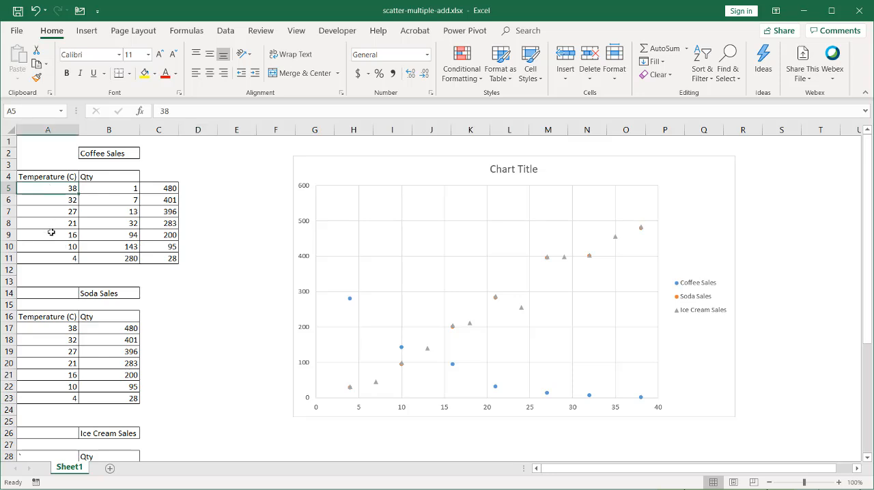
{"action": "scroll", "scroll_direction": "down", "scroll_amount": 3}
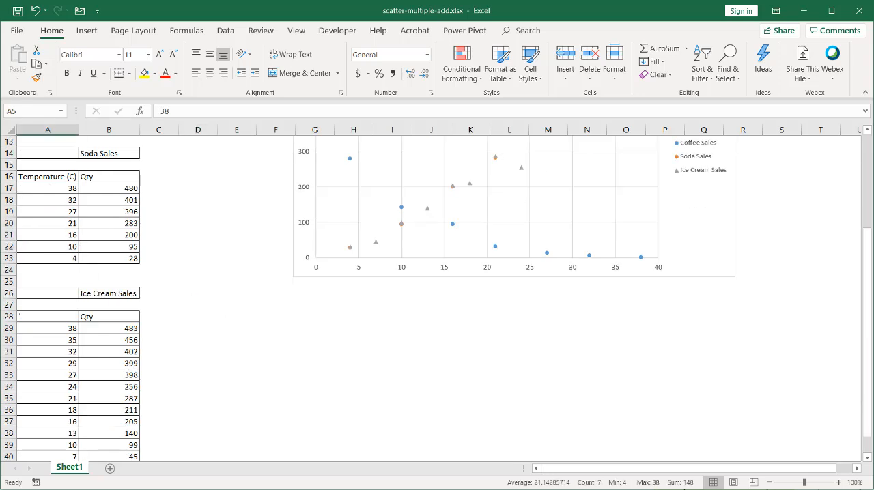
{"action": "scroll", "scroll_direction": "down", "scroll_amount": 3}
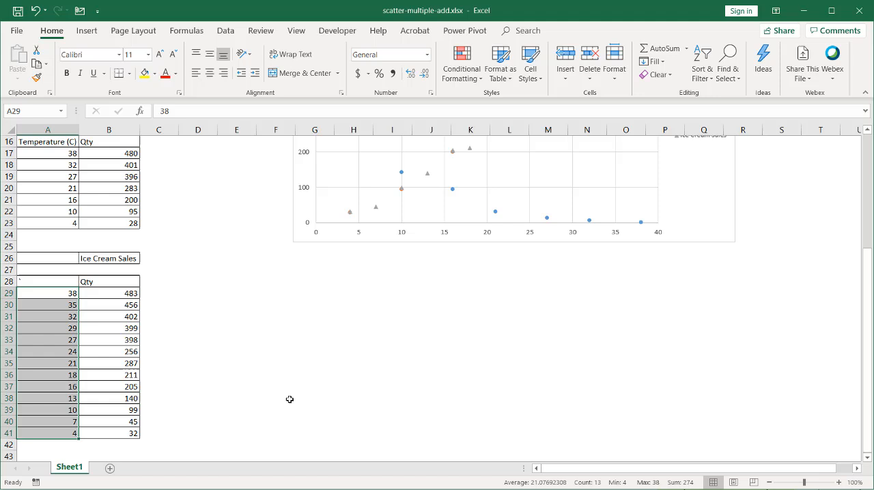
{"action": "scroll", "scroll_direction": "up", "scroll_amount": 3}
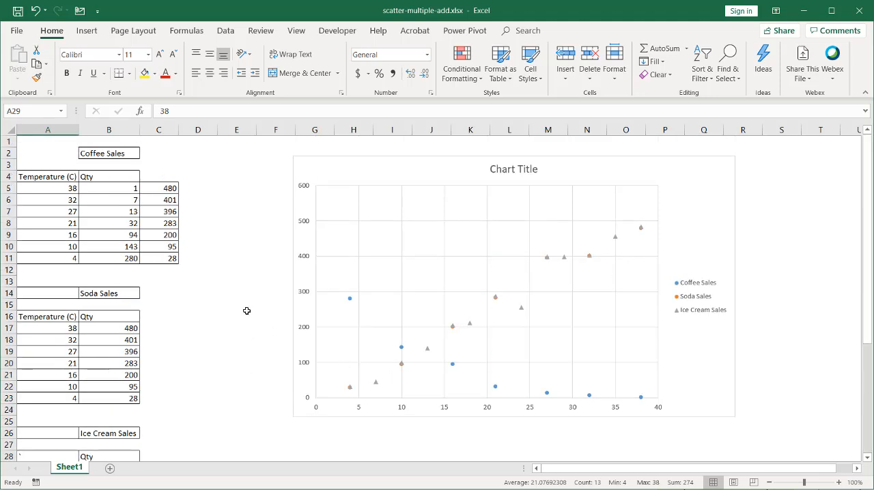